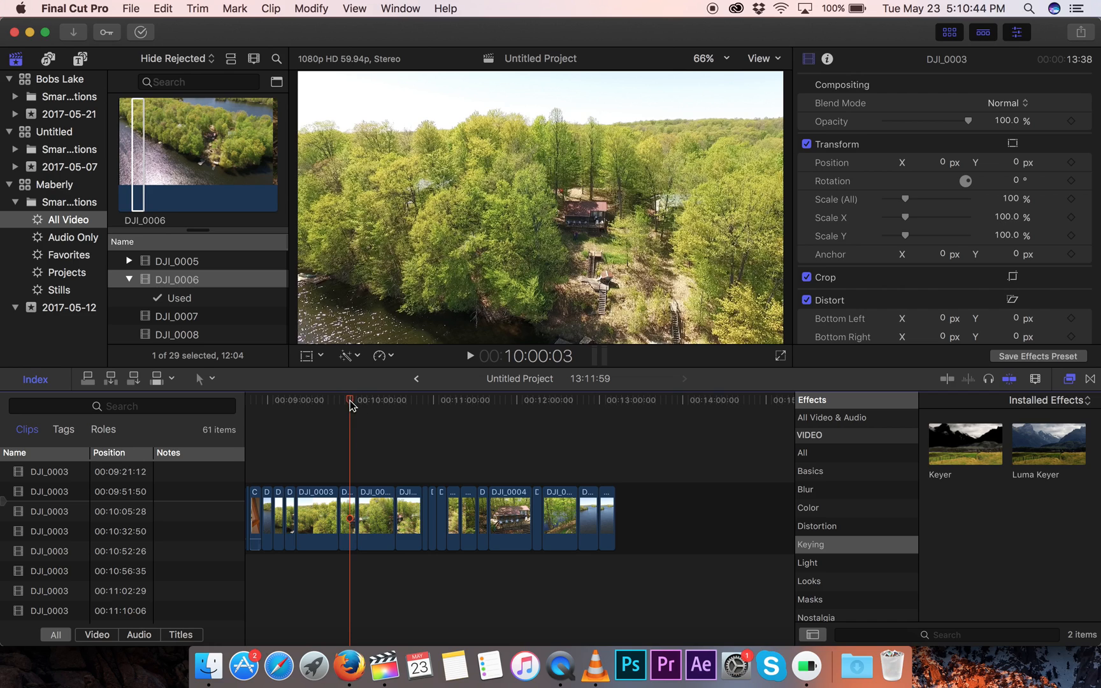
Step: Select the final four drone clips at the end of the timeline
{"action": "left_click", "coordinate": [487, 400]}
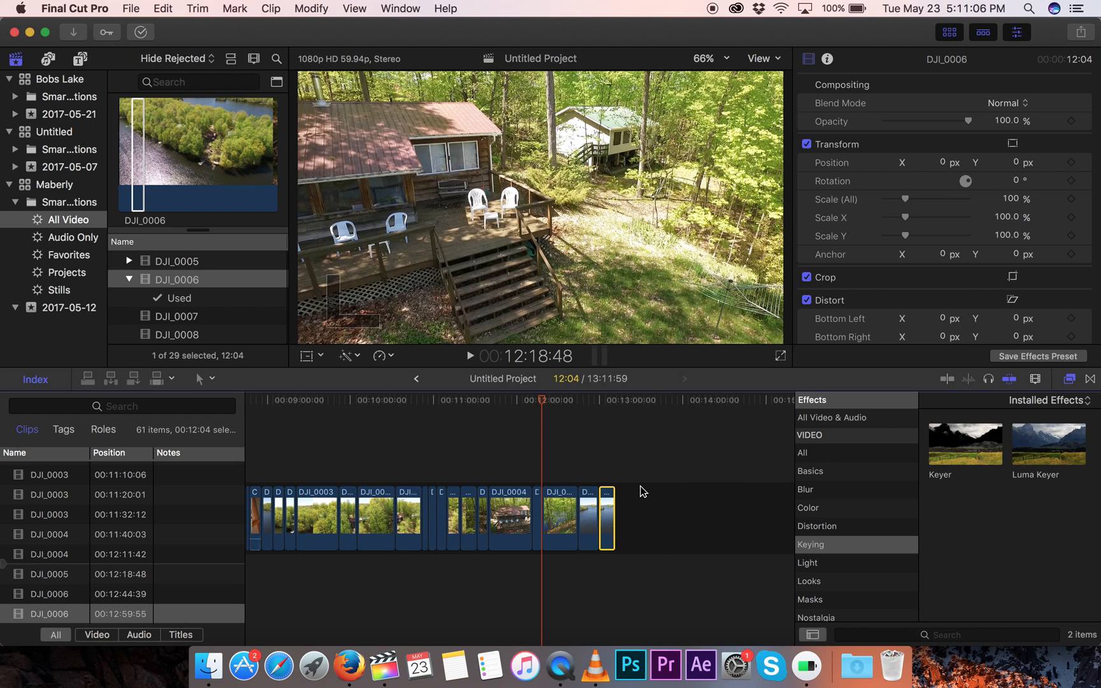
{"action": "left_click", "coordinate": [558, 518]}
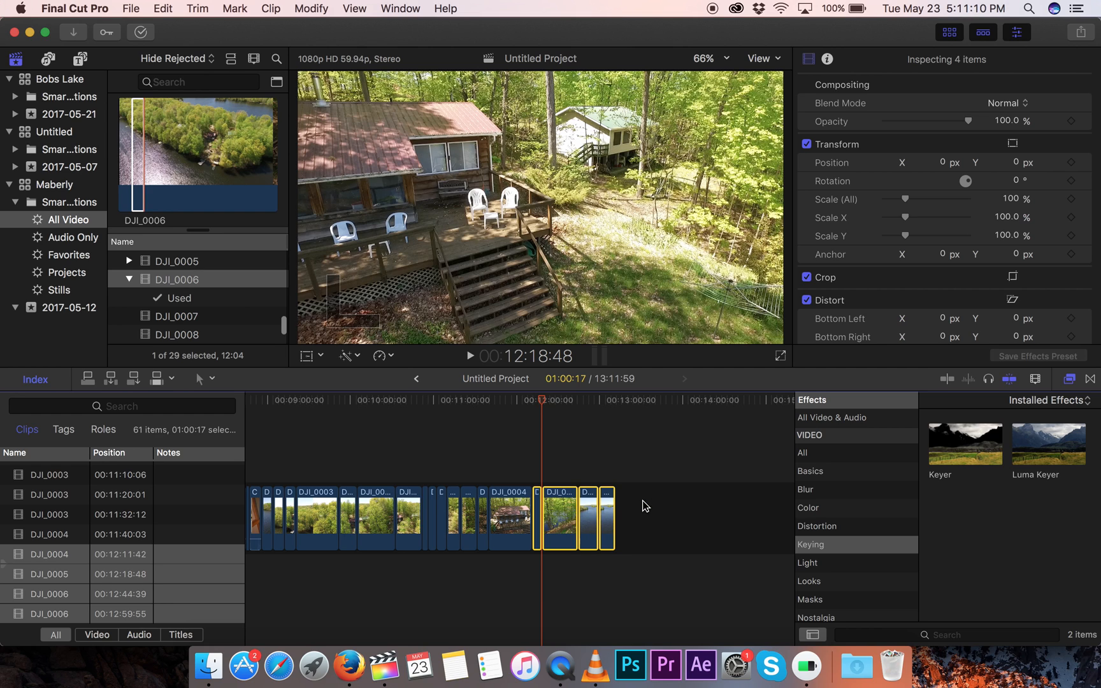
{"action": "mouse_move", "coordinate": [598, 469]}
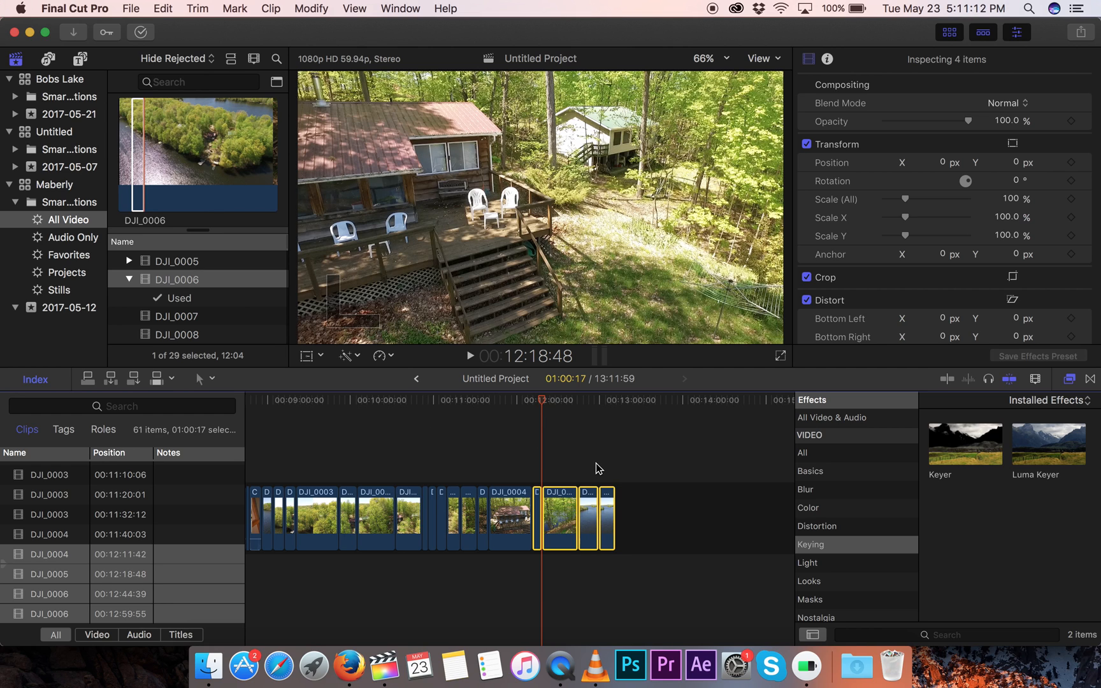
{"action": "left_click", "coordinate": [211, 380]}
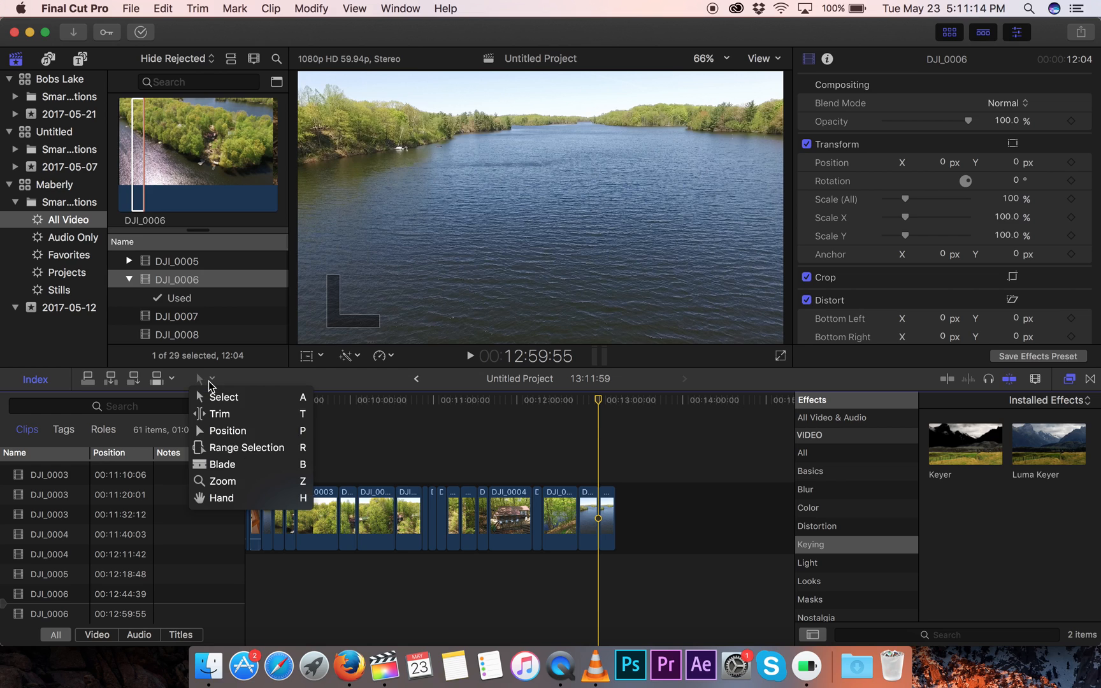
{"action": "mouse_move", "coordinate": [239, 431]}
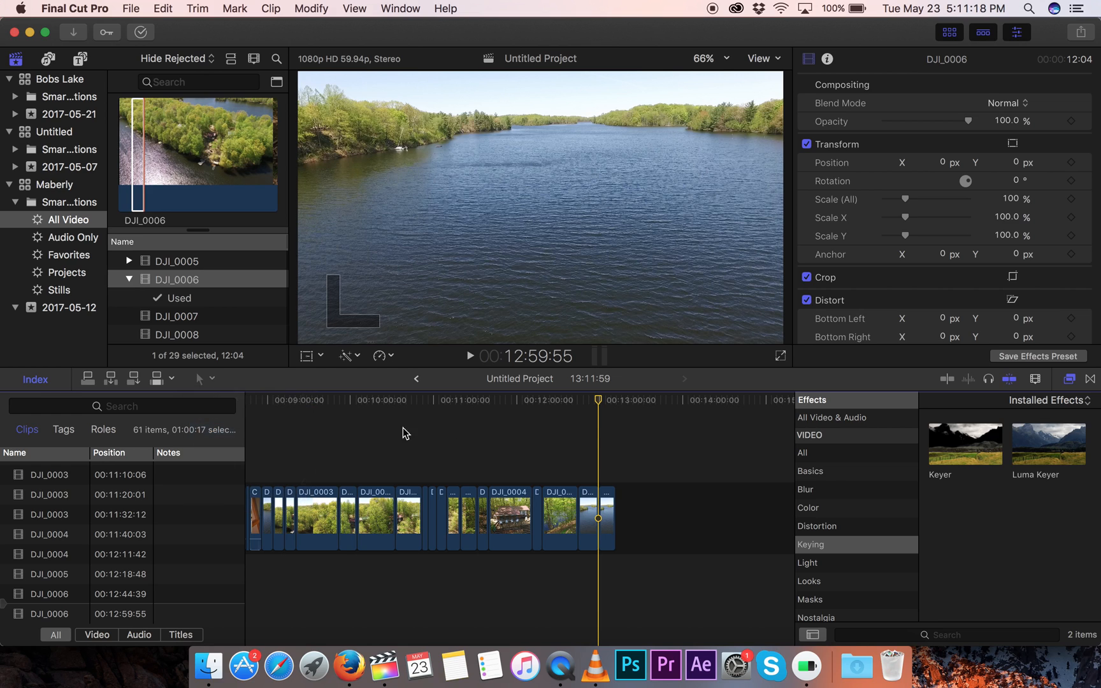
{"action": "left_click_drag", "start_coordinate": [588, 520], "coordinate": [692, 520]}
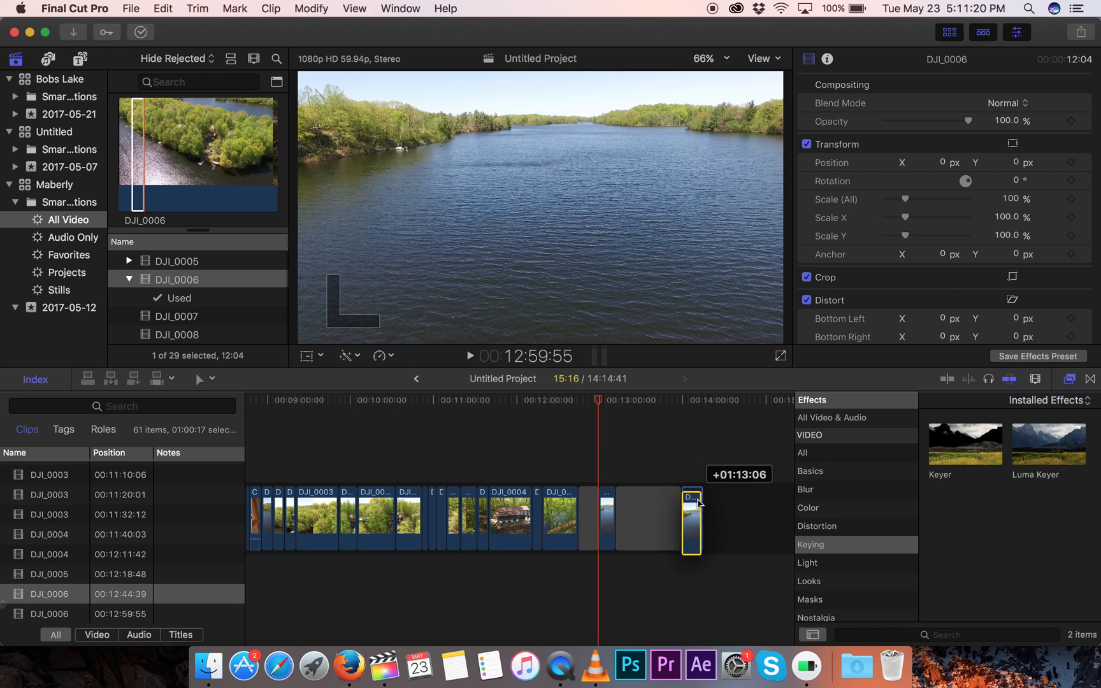
{"action": "left_click_drag", "start_coordinate": [692, 520], "coordinate": [699, 519]}
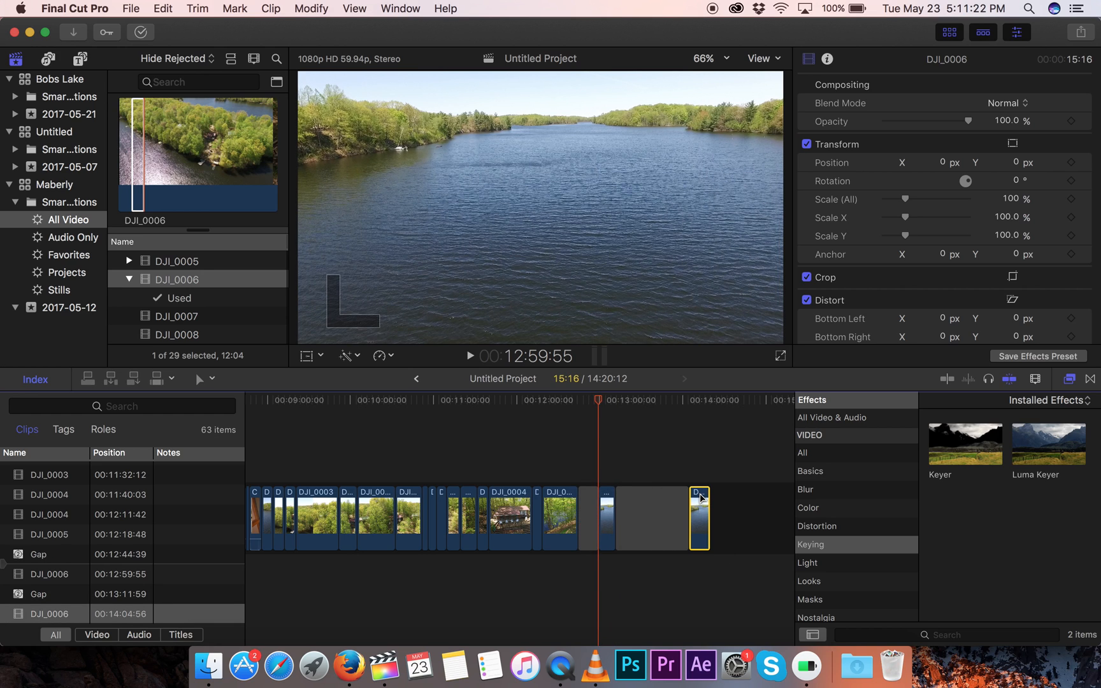
{"action": "mouse_move", "coordinate": [587, 512]}
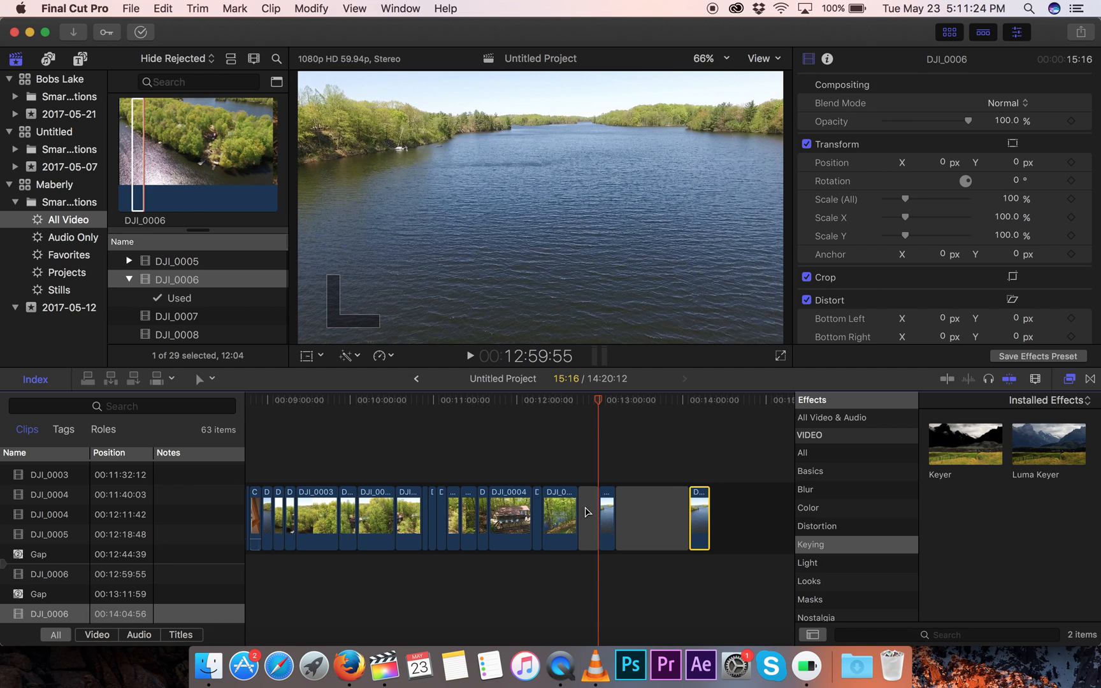
{"action": "left_click", "coordinate": [650, 519]}
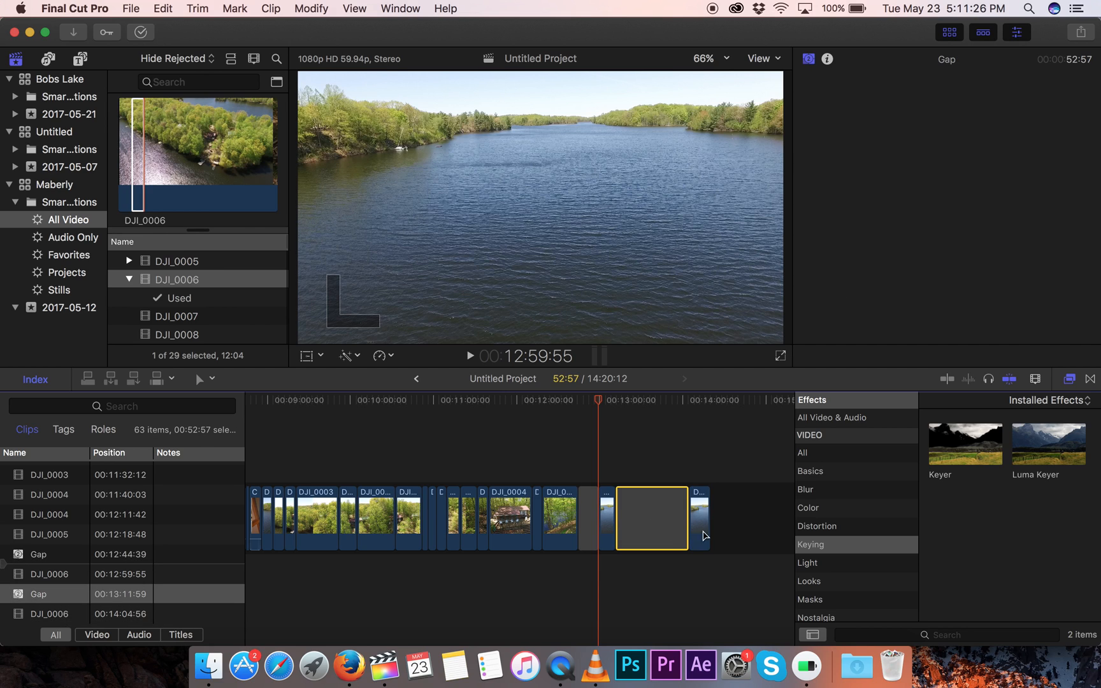
{"action": "mouse_move", "coordinate": [735, 531]}
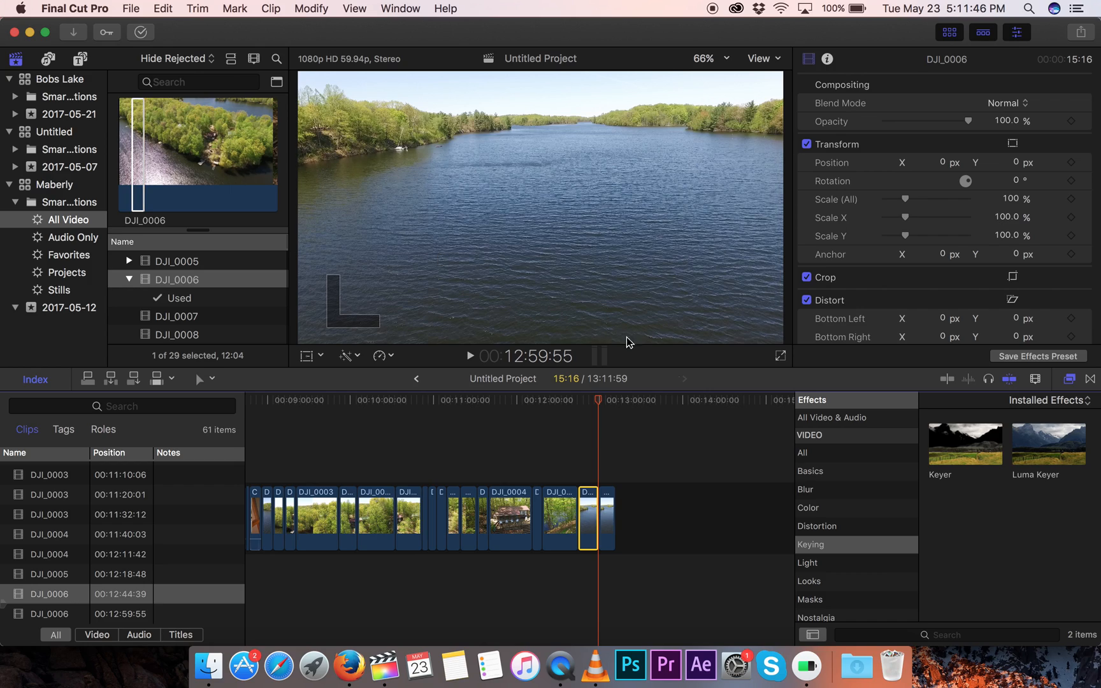
{"action": "left_click", "coordinate": [430, 400]}
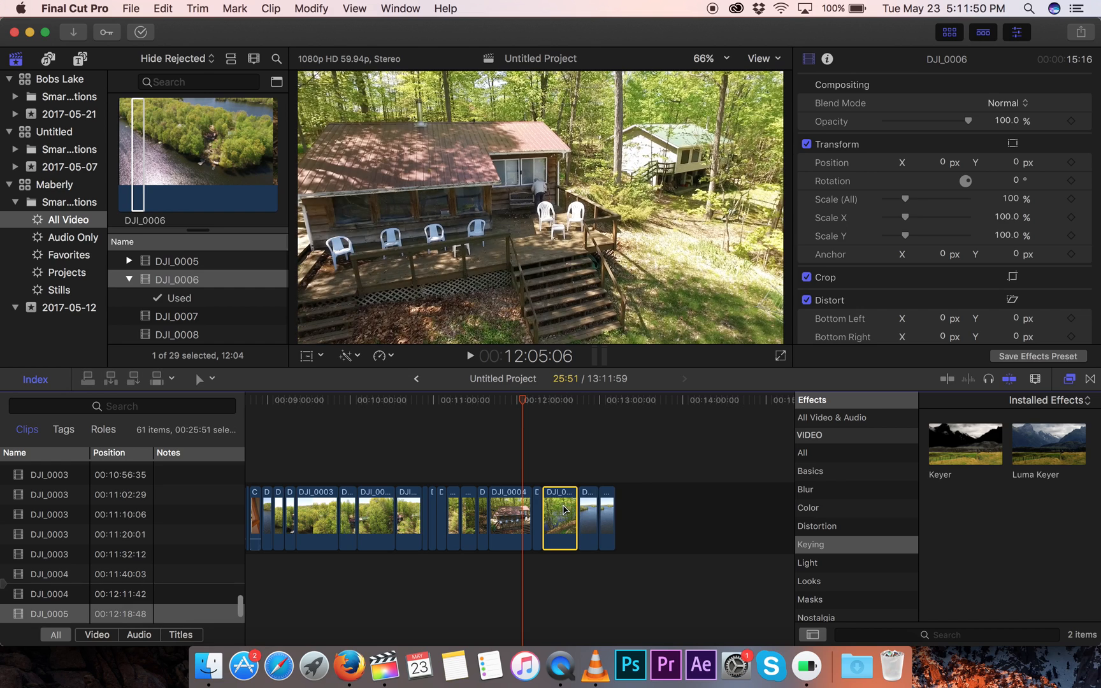
{"action": "left_click", "coordinate": [562, 414]}
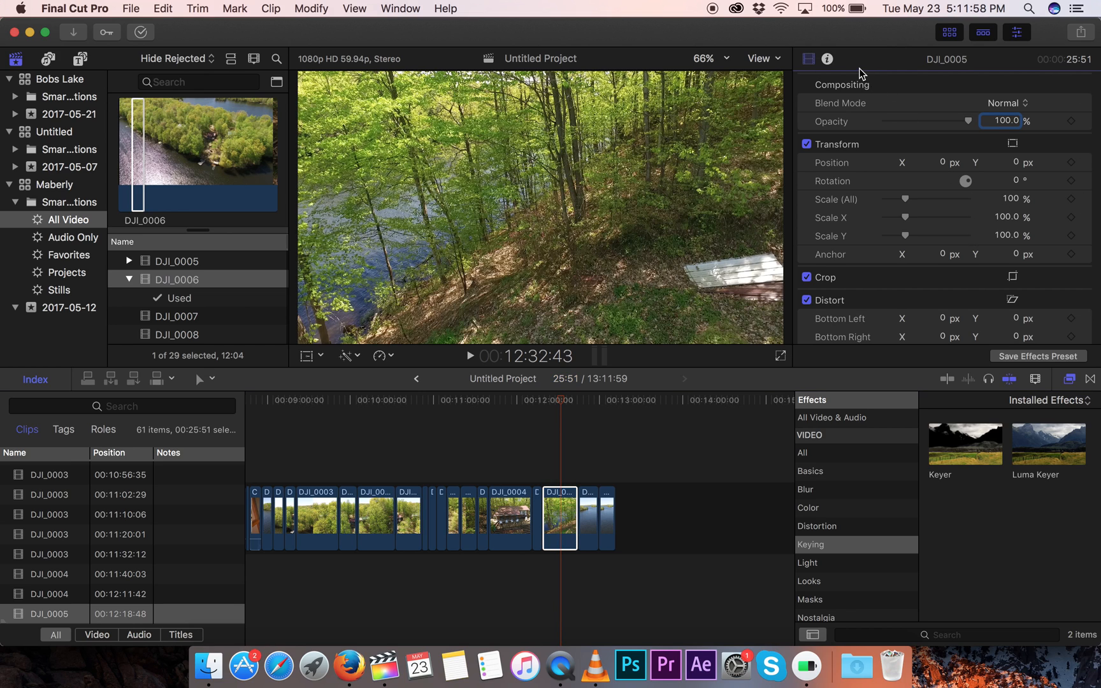
{"action": "left_click", "coordinate": [827, 58]}
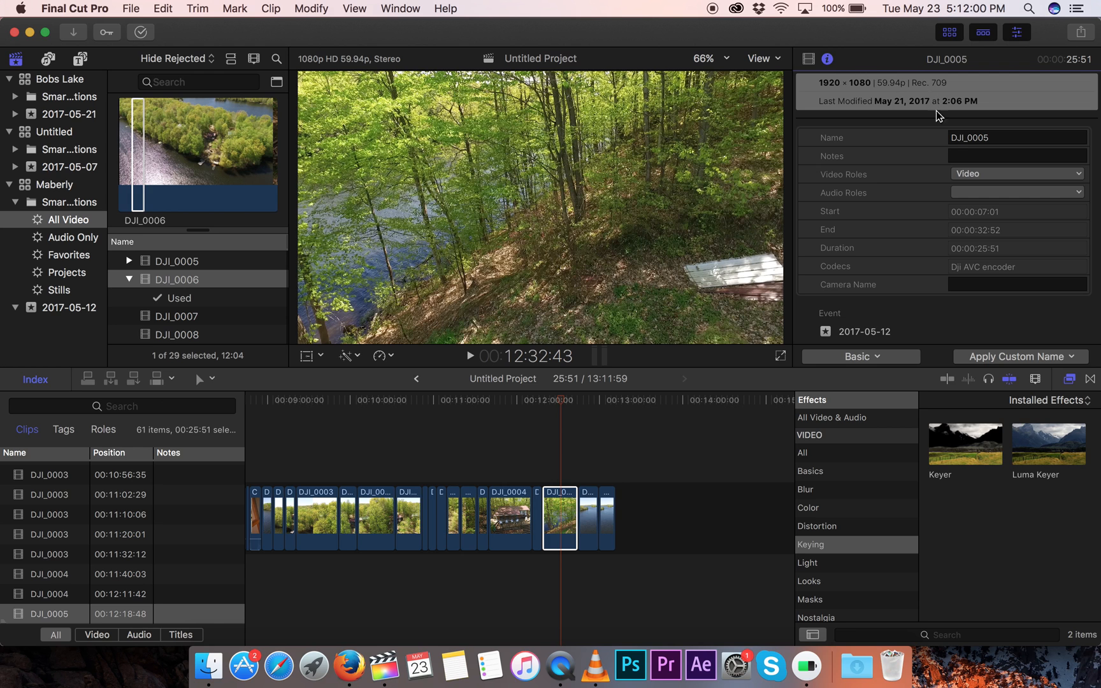
{"action": "left_click", "coordinate": [808, 59]}
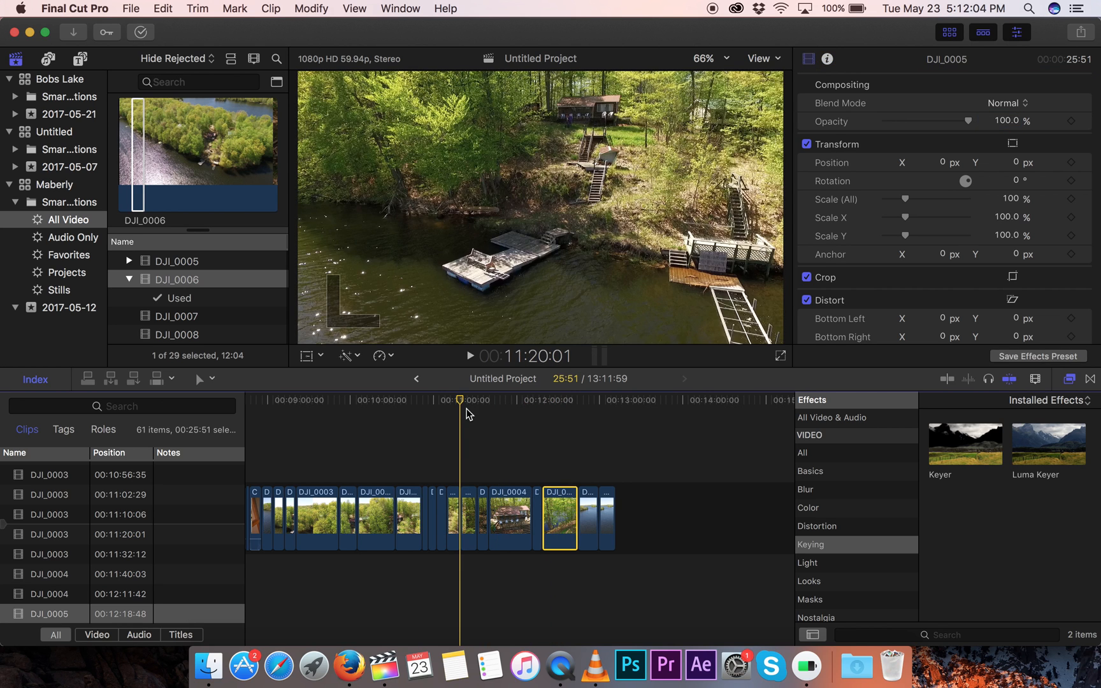
{"action": "left_click", "coordinate": [284, 400]}
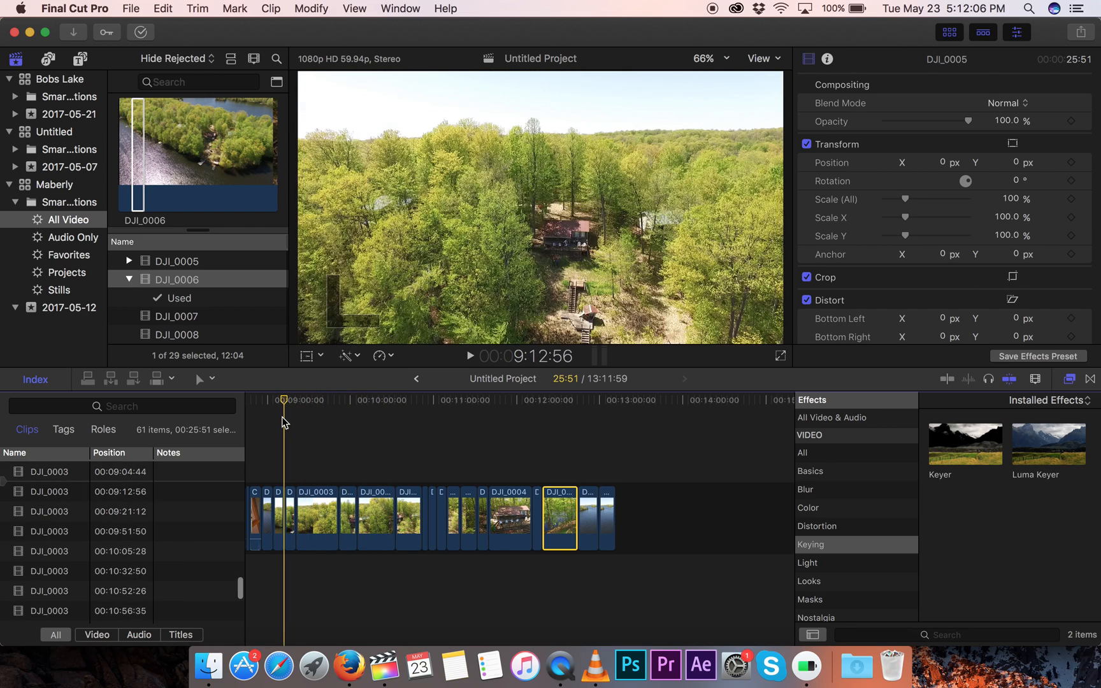
{"action": "left_click_drag", "start_coordinate": [284, 401], "coordinate": [294, 400]}
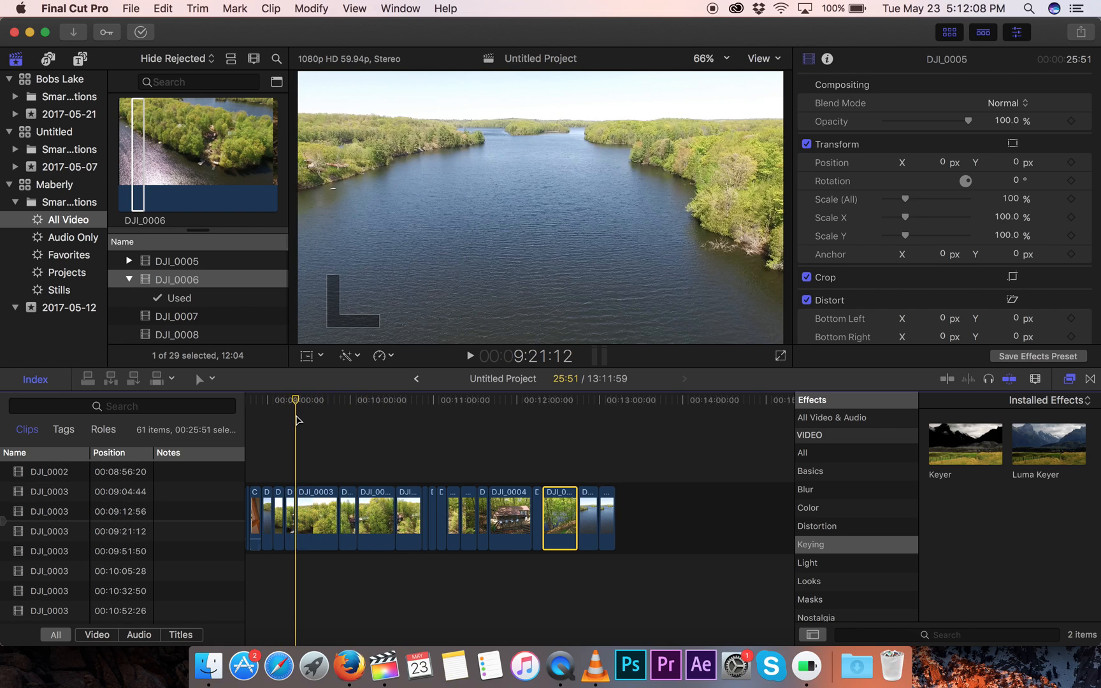
Step: Collapse the libraries and show the Maberly library's storage properties
{"action": "left_click", "coordinate": [469, 356]}
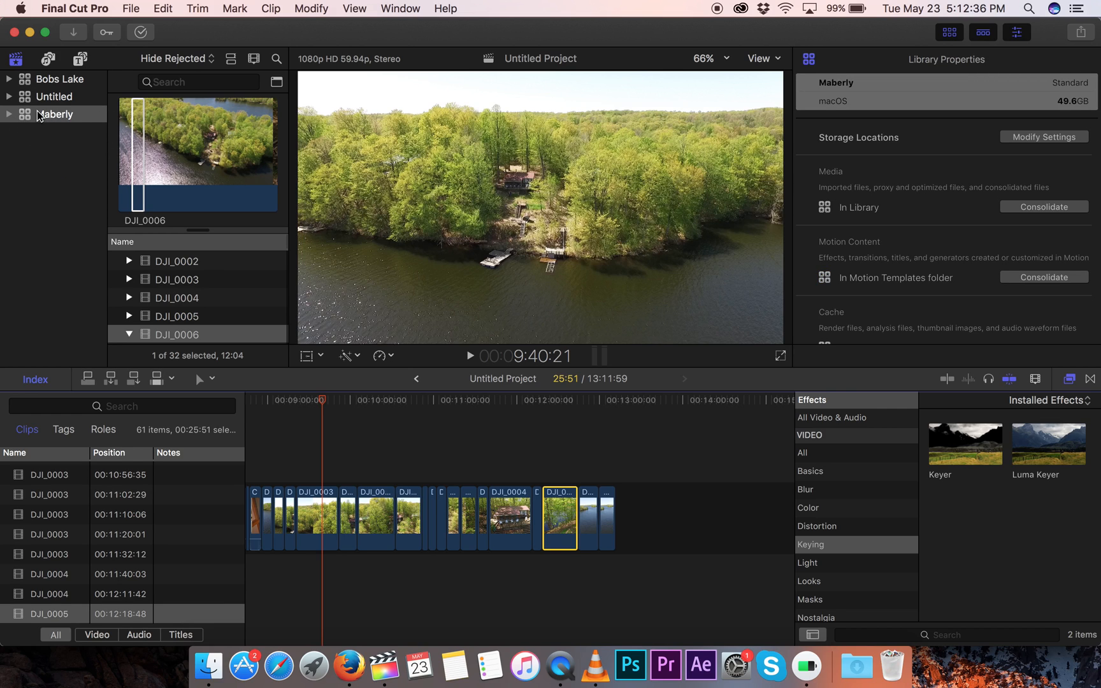
{"action": "mouse_move", "coordinate": [63, 176]}
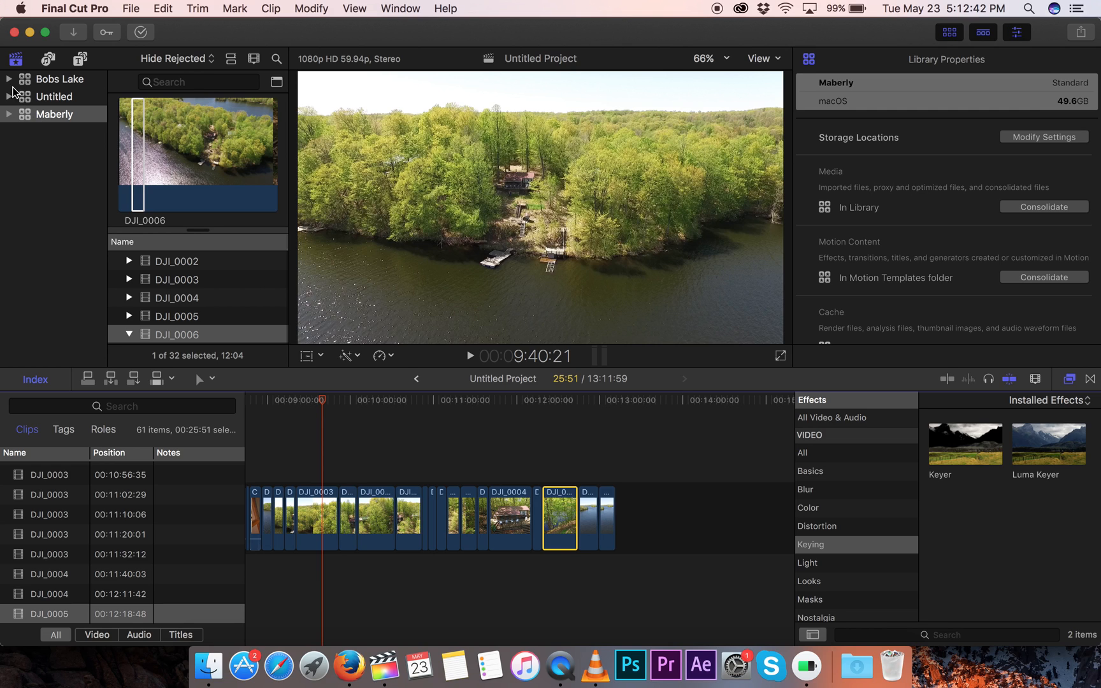
Step: Expand the Bobs Lake, Untitled and Maberly libraries, list Maberly's projects and preview Untitled Project
{"action": "left_click", "coordinate": [8, 79]}
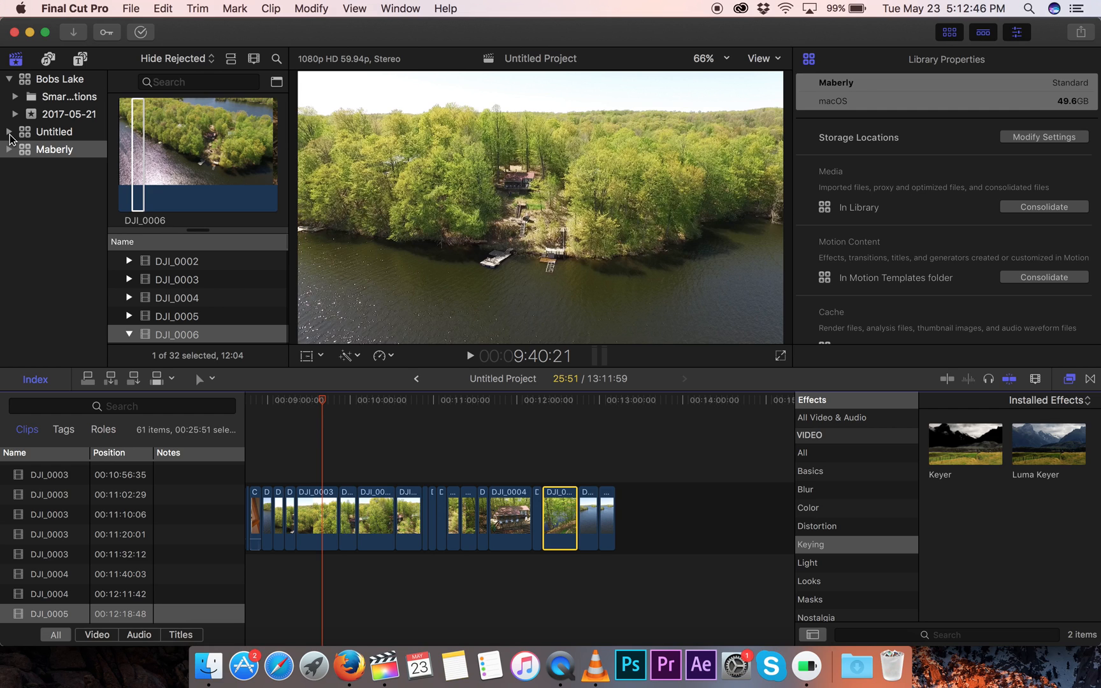
{"action": "left_click", "coordinate": [9, 131]}
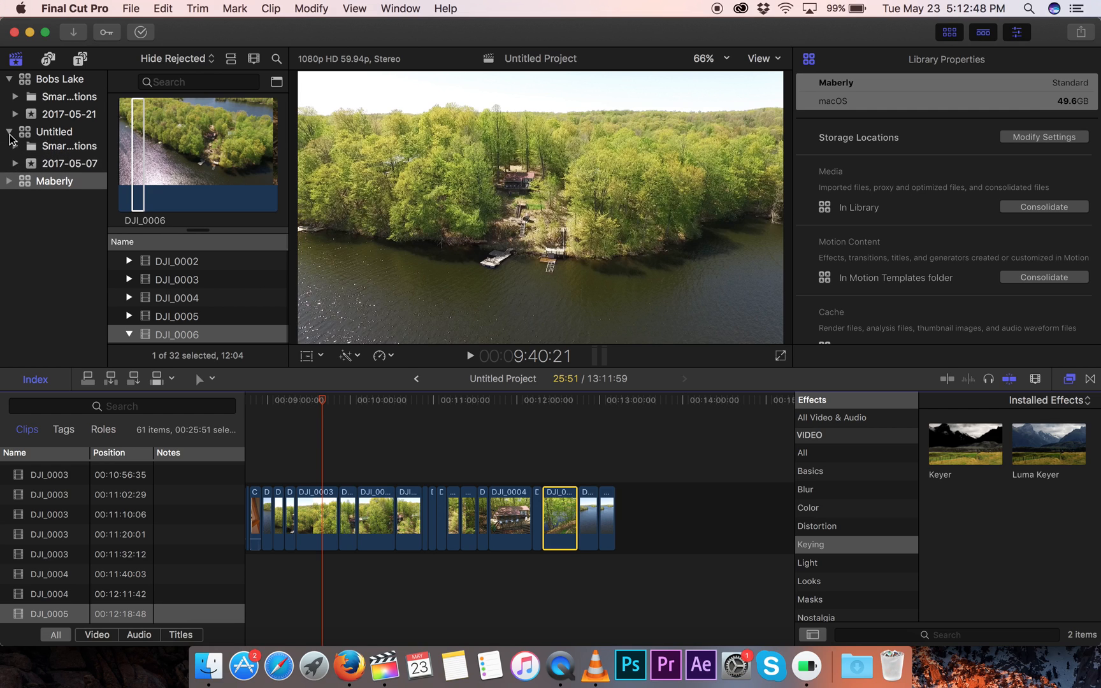
{"action": "left_click", "coordinate": [8, 181]}
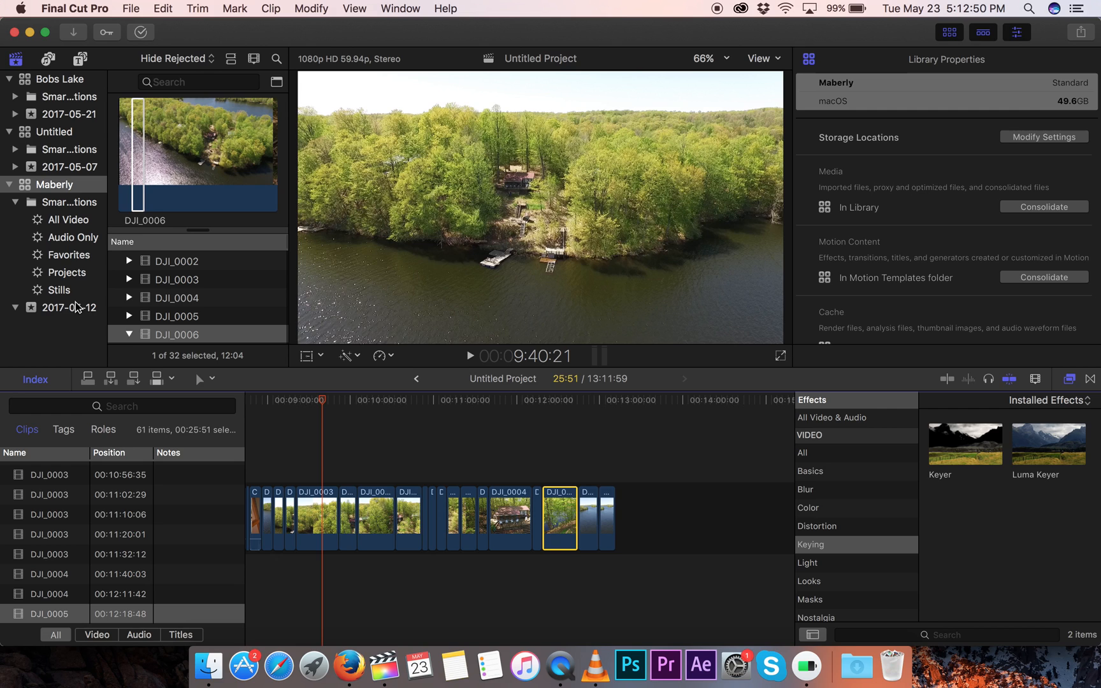
{"action": "left_click", "coordinate": [71, 307]}
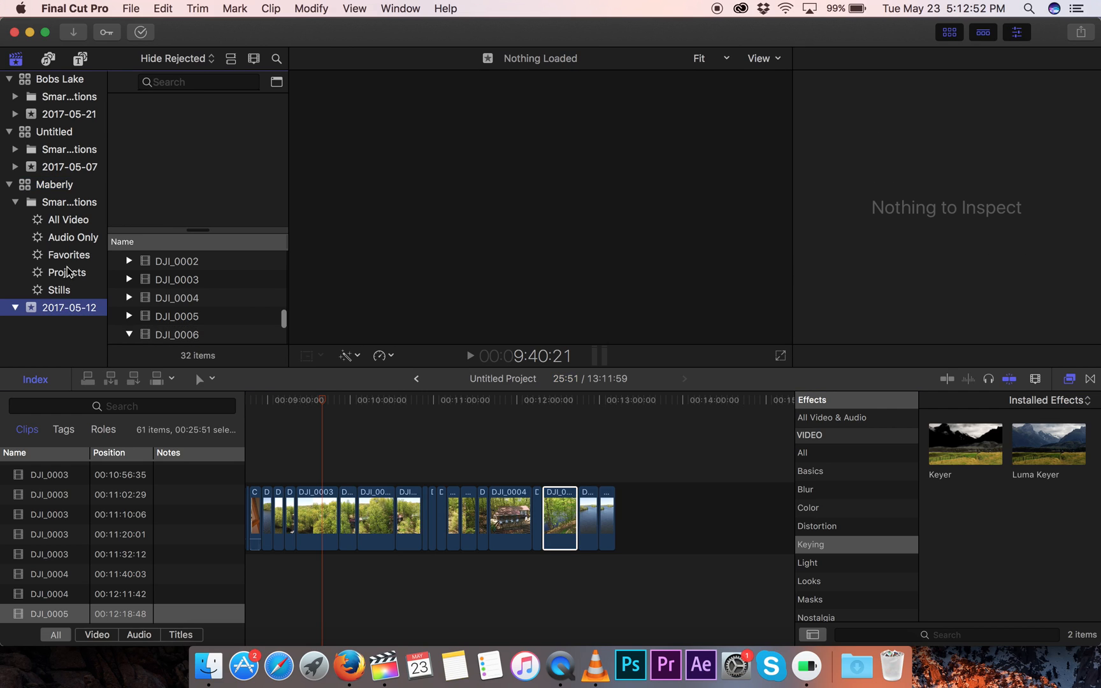
{"action": "left_click", "coordinate": [69, 272]}
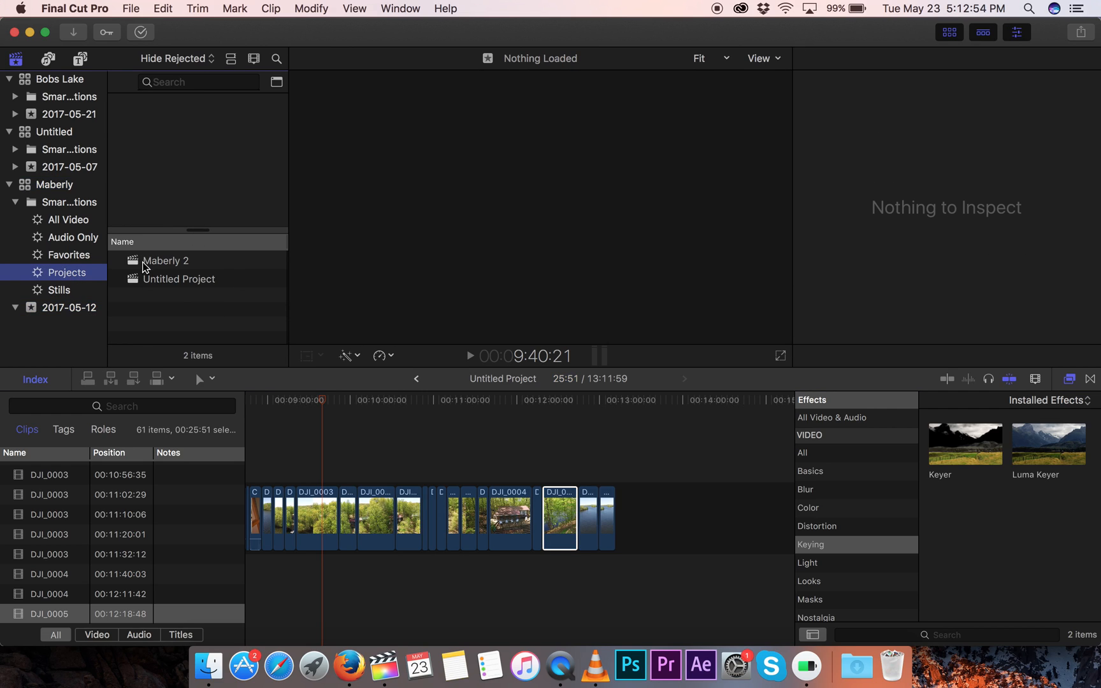
{"action": "mouse_move", "coordinate": [168, 270]}
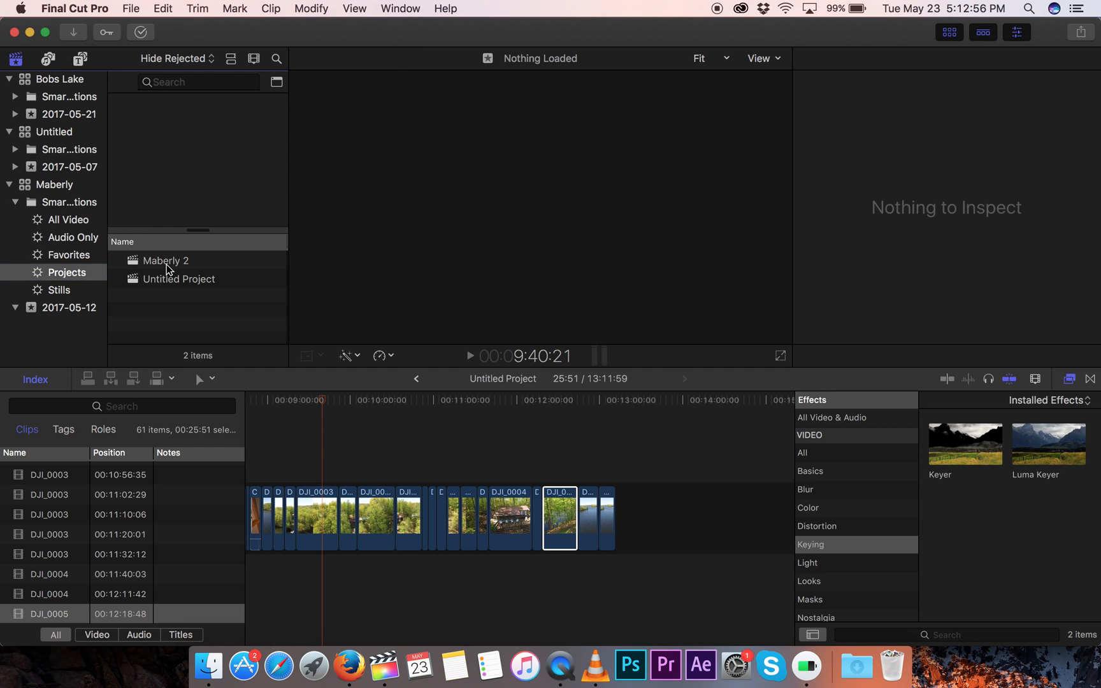
{"action": "left_click", "coordinate": [166, 260]}
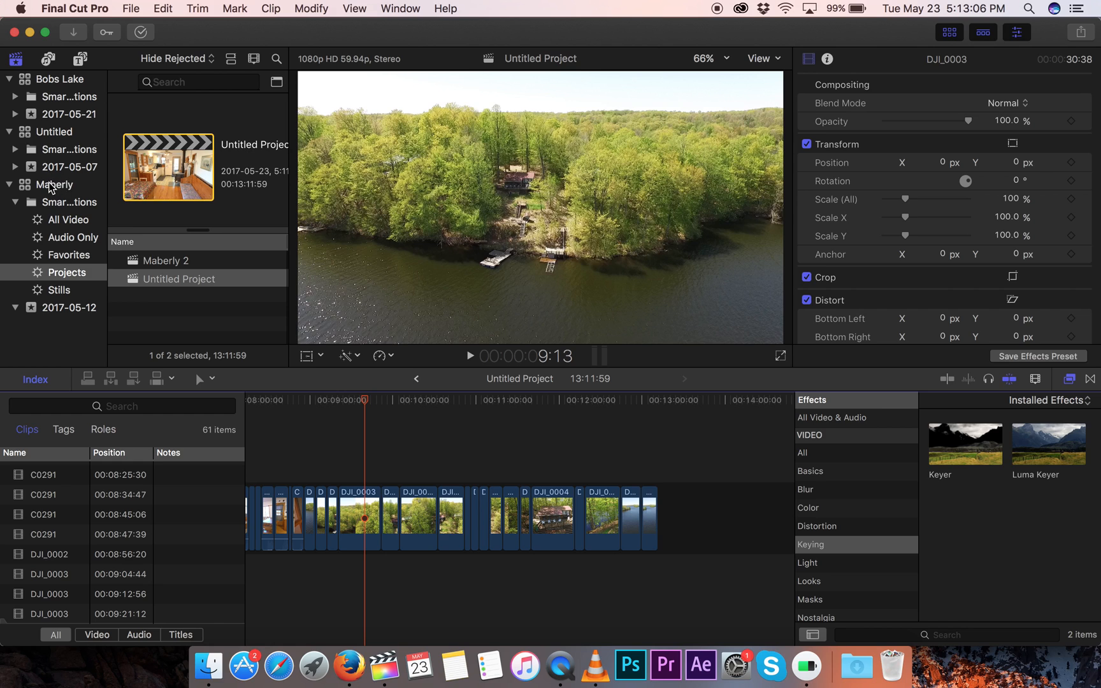
{"action": "mouse_move", "coordinate": [45, 209]}
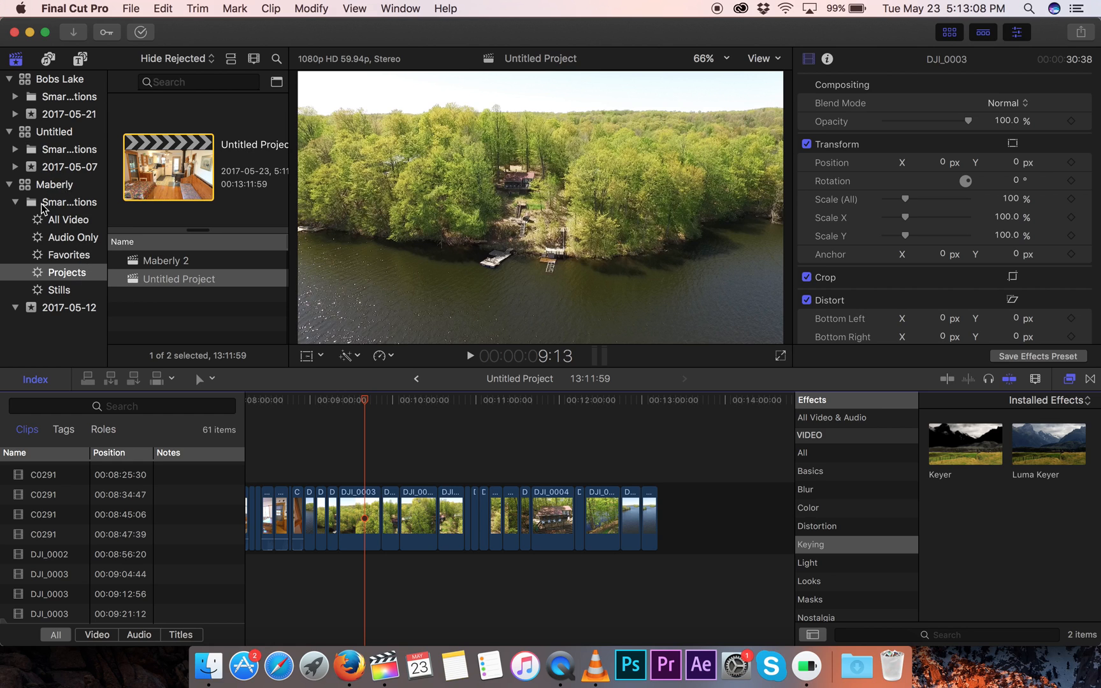
{"action": "mouse_move", "coordinate": [92, 83]}
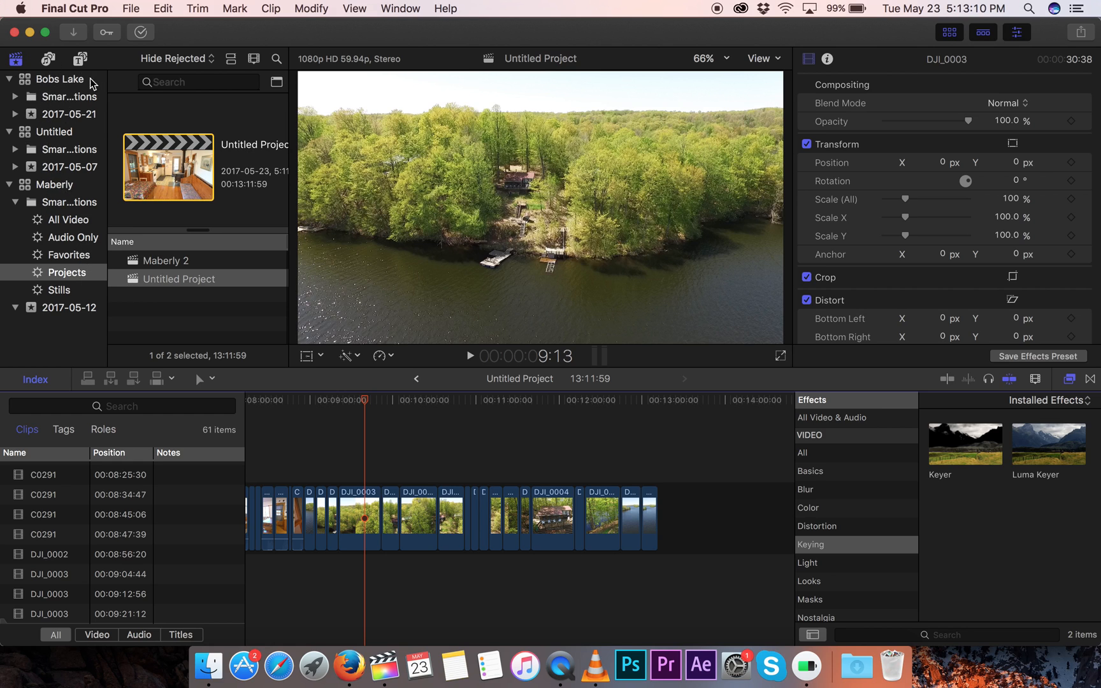
{"action": "mouse_move", "coordinate": [79, 232]}
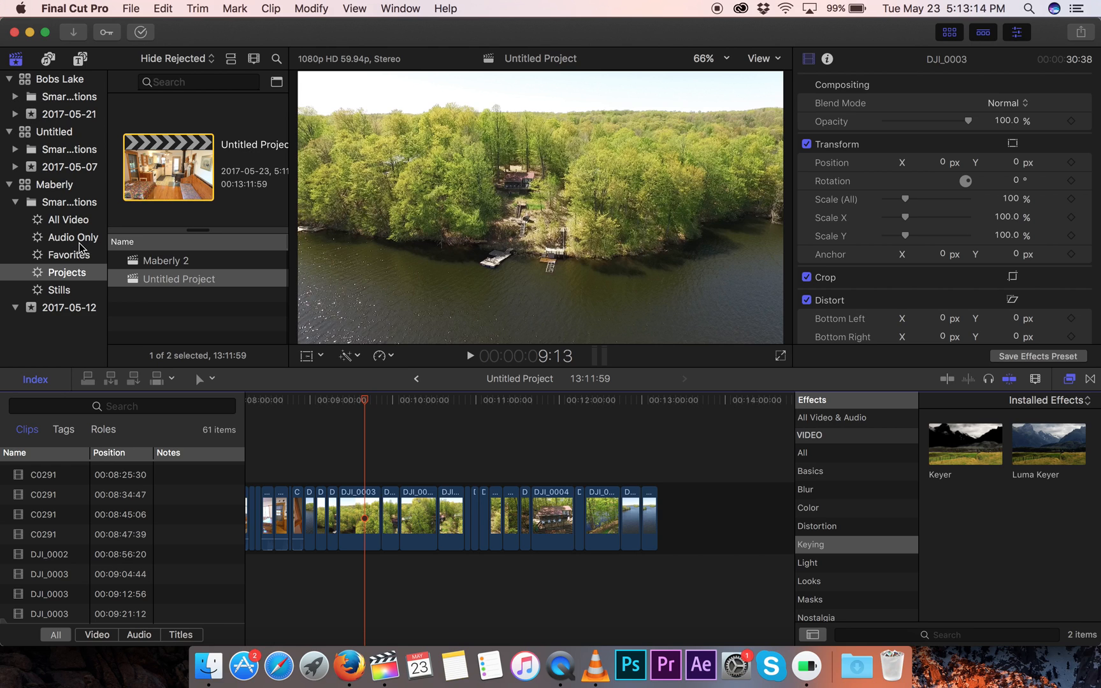
{"action": "mouse_move", "coordinate": [75, 238]}
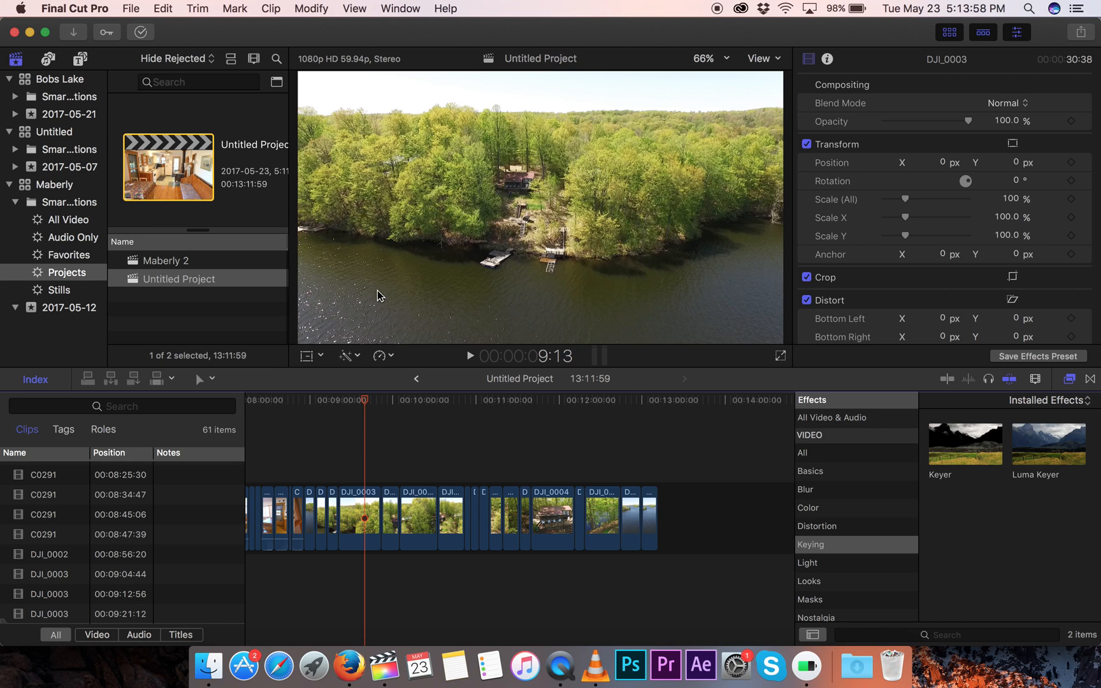
Step: Skim the Untitled Project's river and kitchen shots, then show Maberly 2's 2:07:58 project details
{"action": "left_click", "coordinate": [273, 401]}
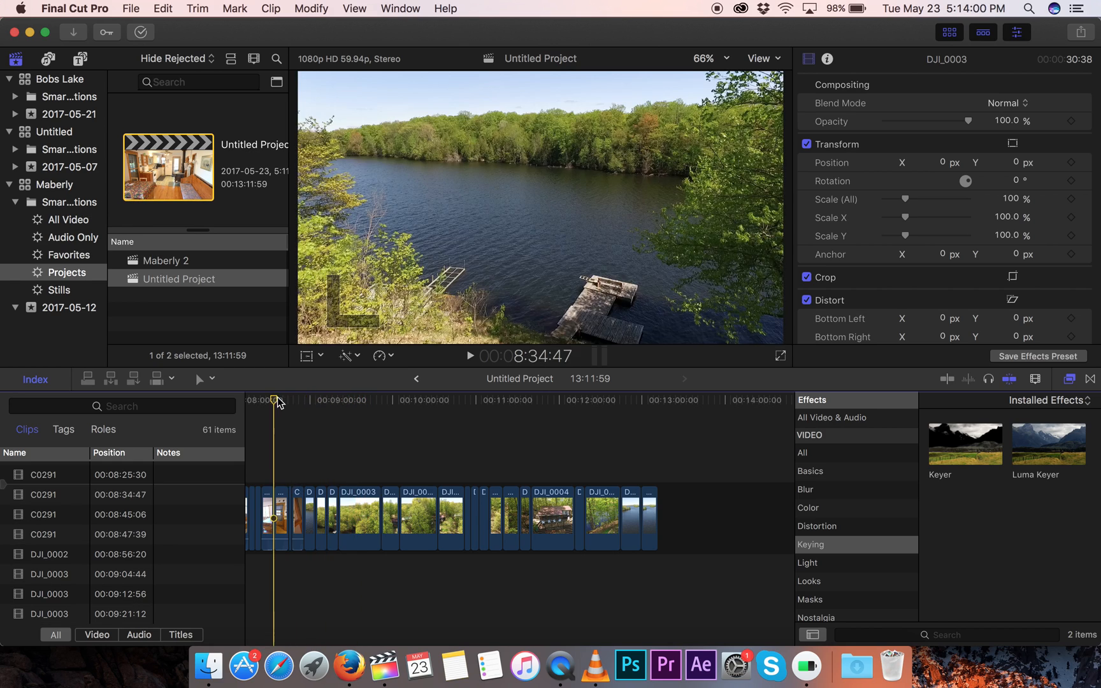
{"action": "left_click", "coordinate": [337, 401]}
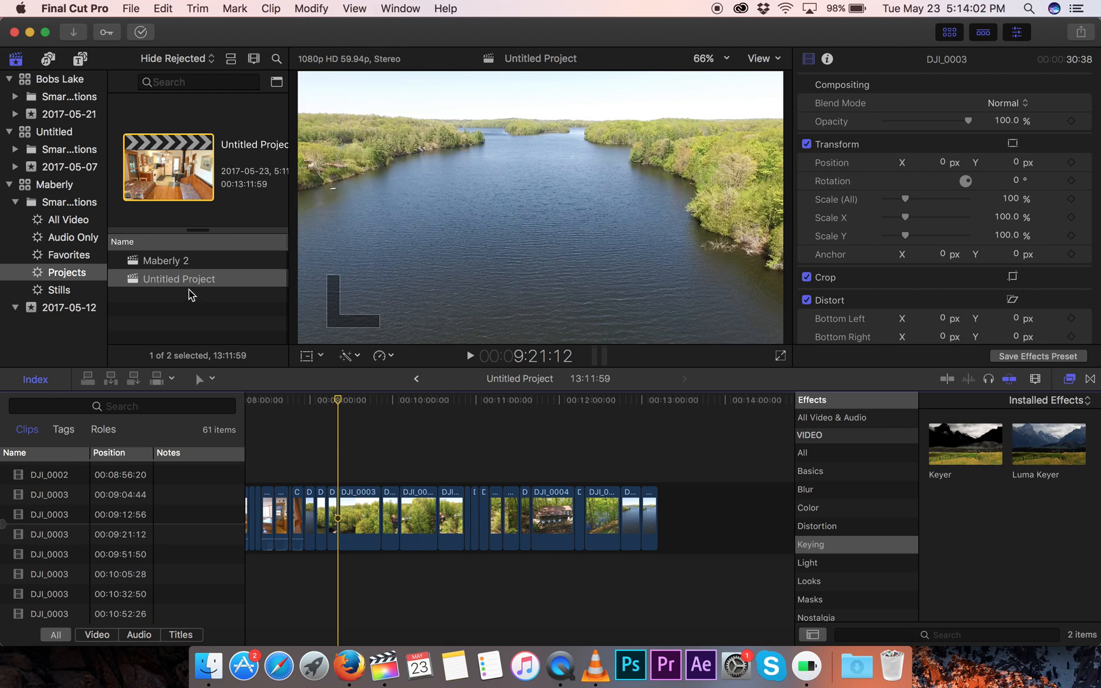
{"action": "left_click", "coordinate": [167, 260]}
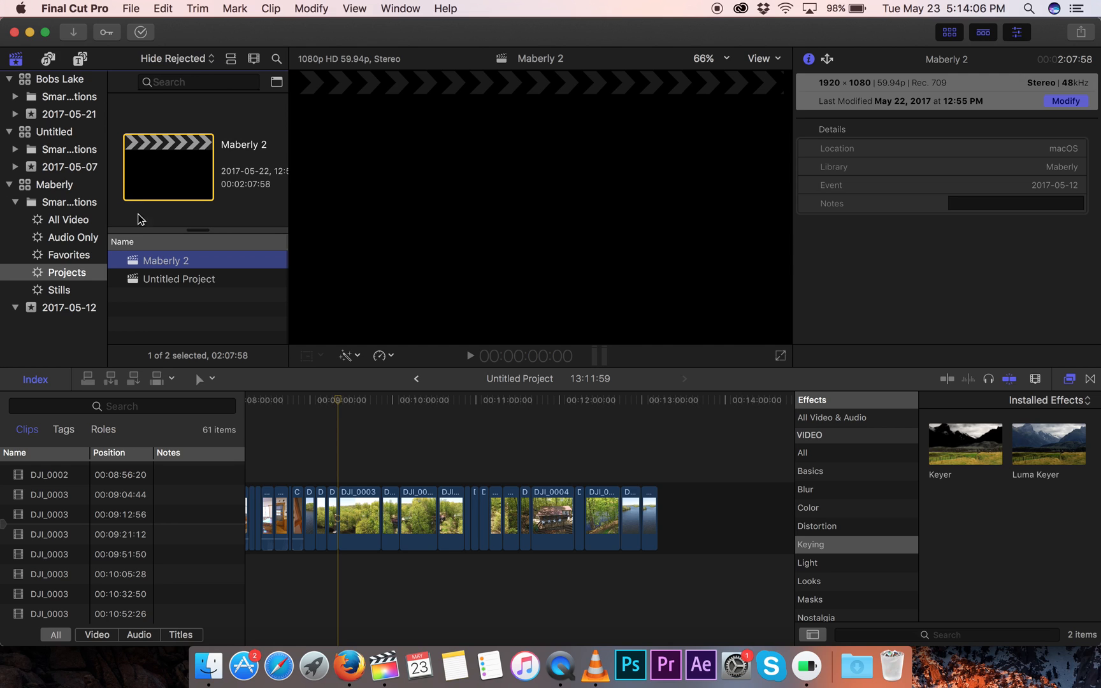
{"action": "left_click", "coordinate": [183, 279]}
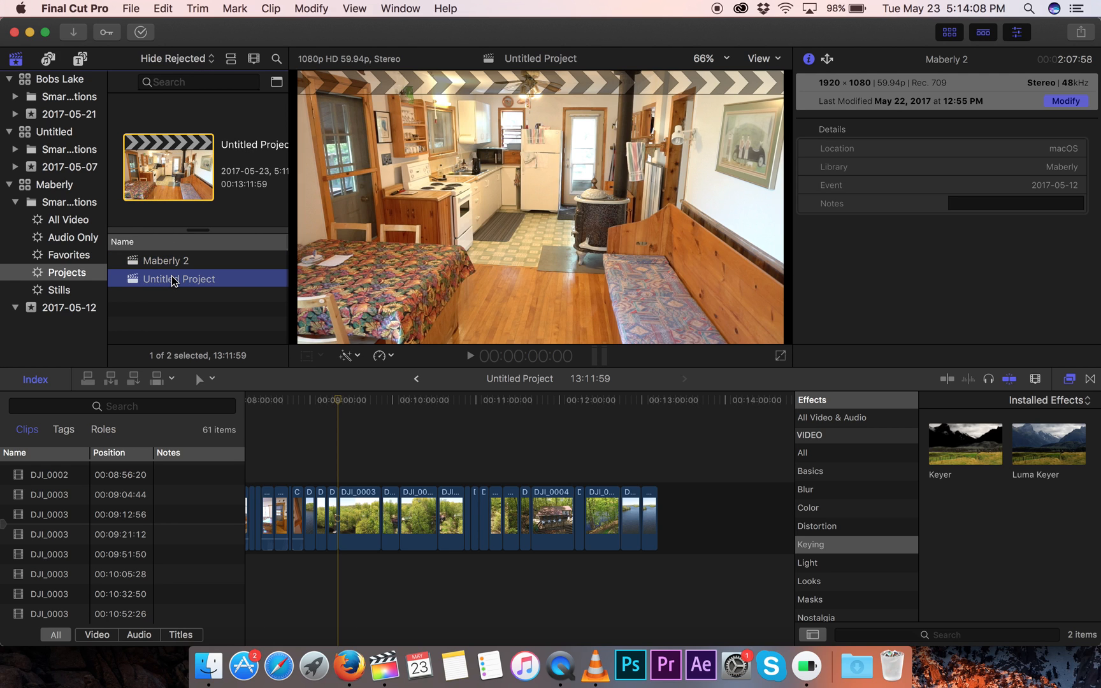
{"action": "left_click", "coordinate": [180, 279]}
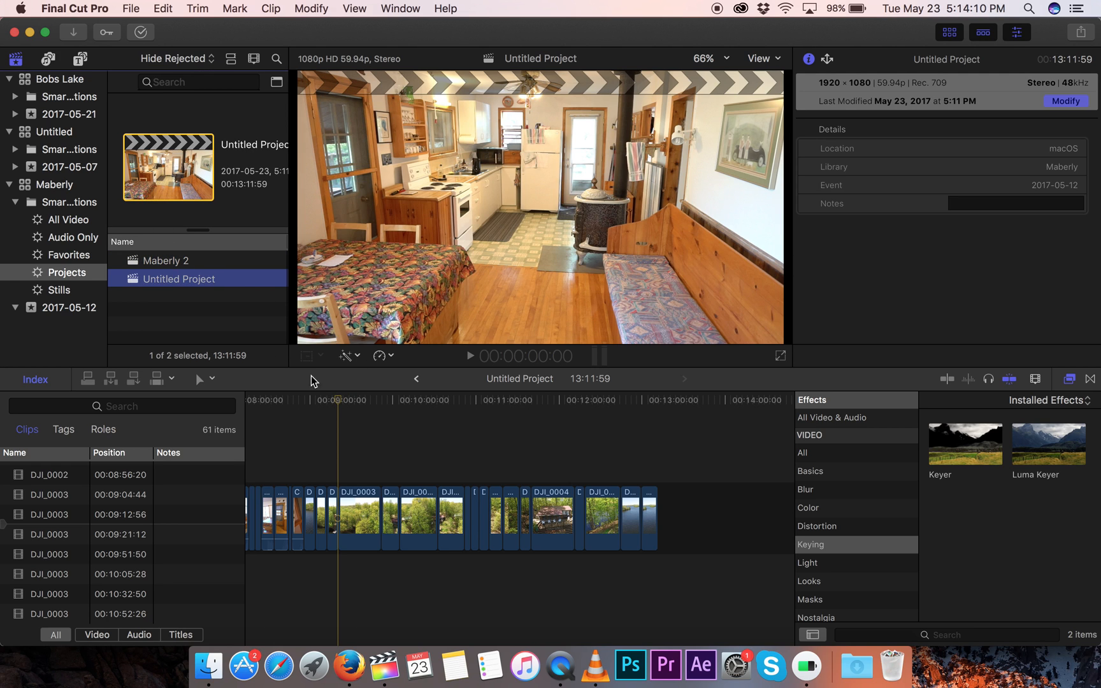
{"action": "mouse_move", "coordinate": [541, 249]}
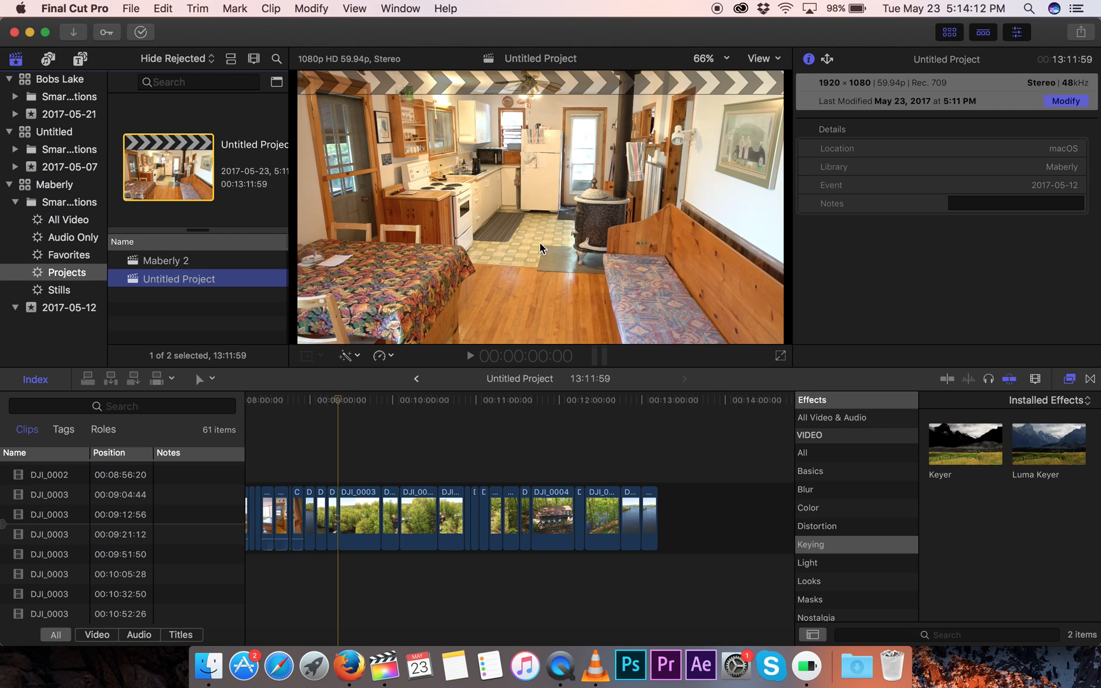
{"action": "left_click", "coordinate": [167, 260]}
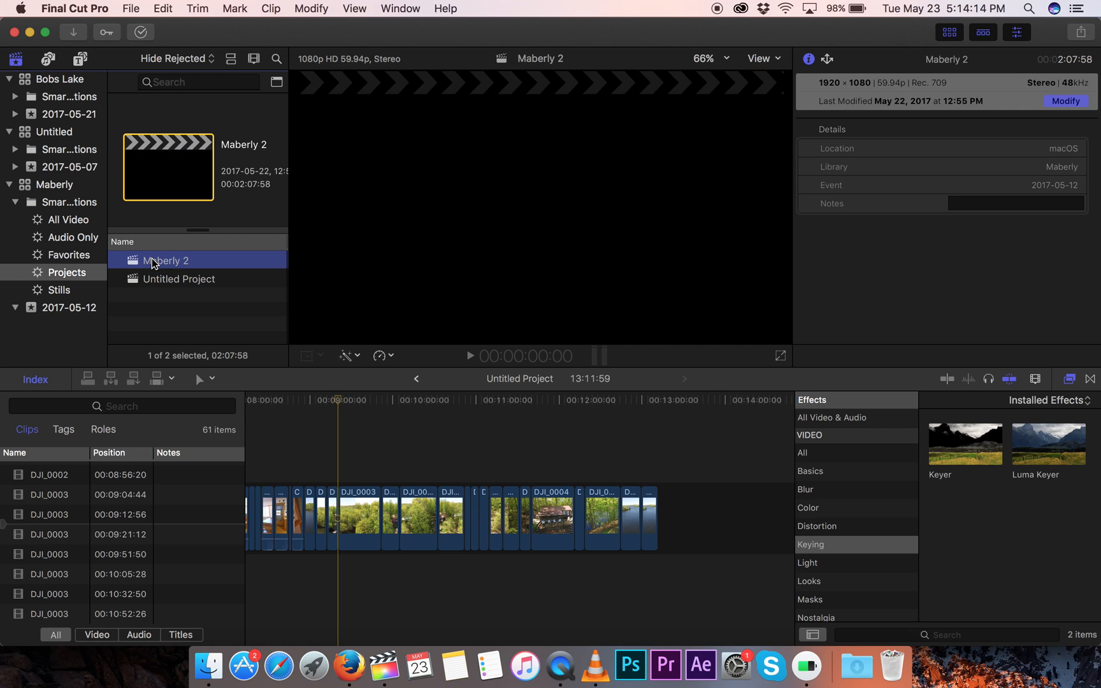
Step: Open Maberly 2 in the timeline with its keyed headshot and title over drone footage
{"action": "double_click", "coordinate": [167, 260]}
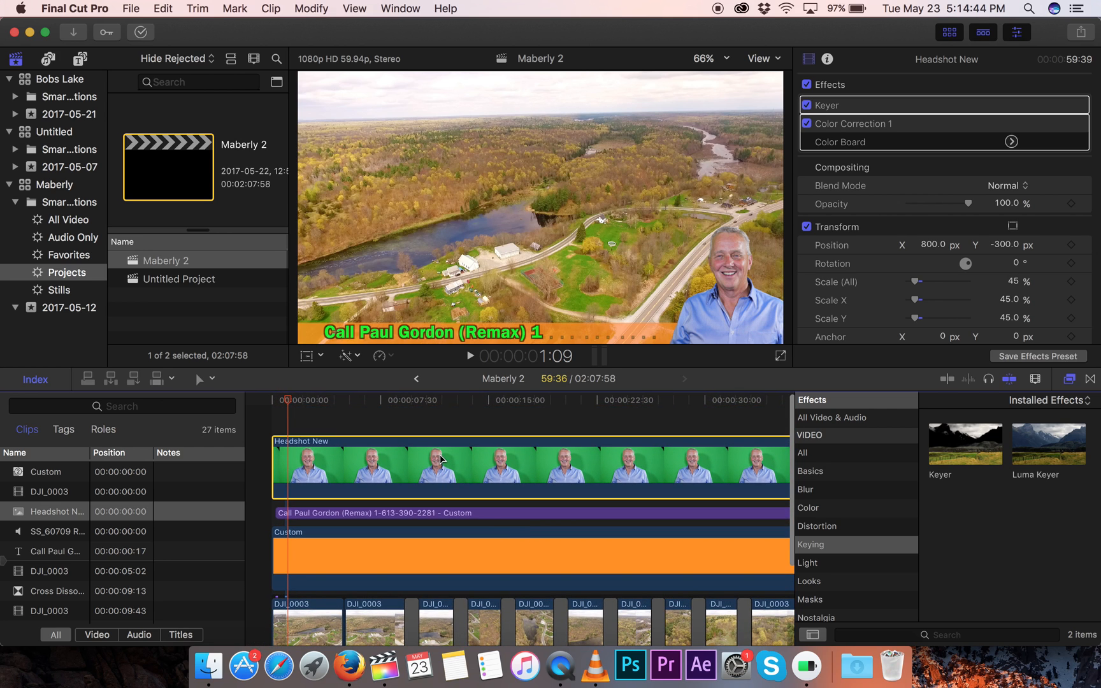
{"action": "mouse_move", "coordinate": [745, 470]}
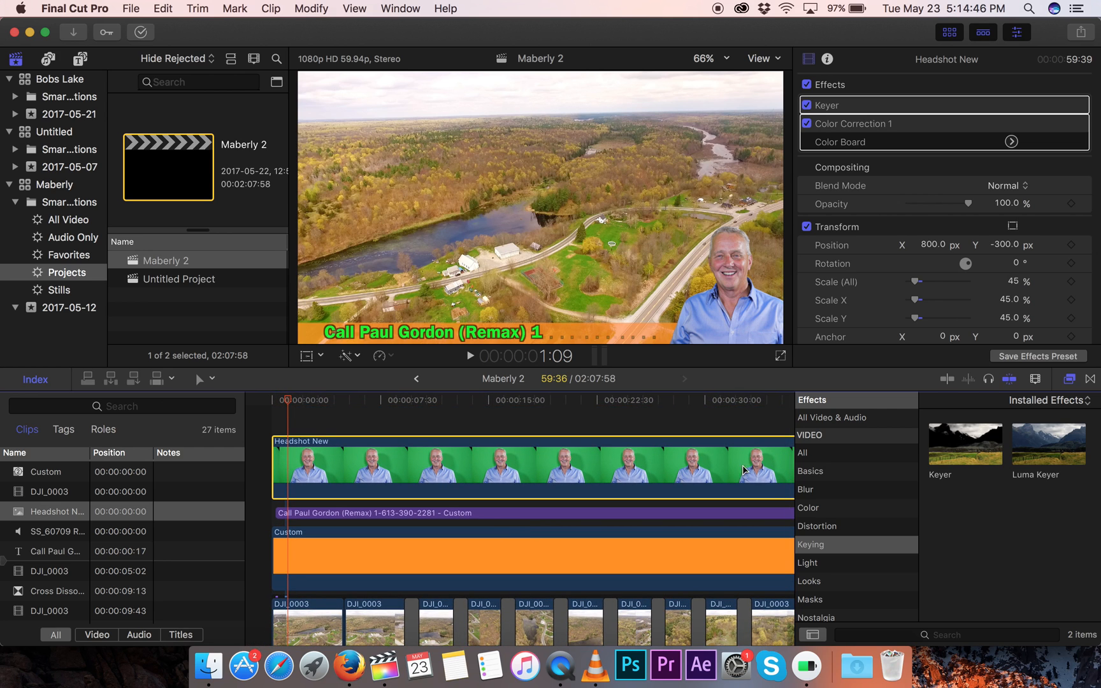
{"action": "mouse_move", "coordinate": [773, 367]}
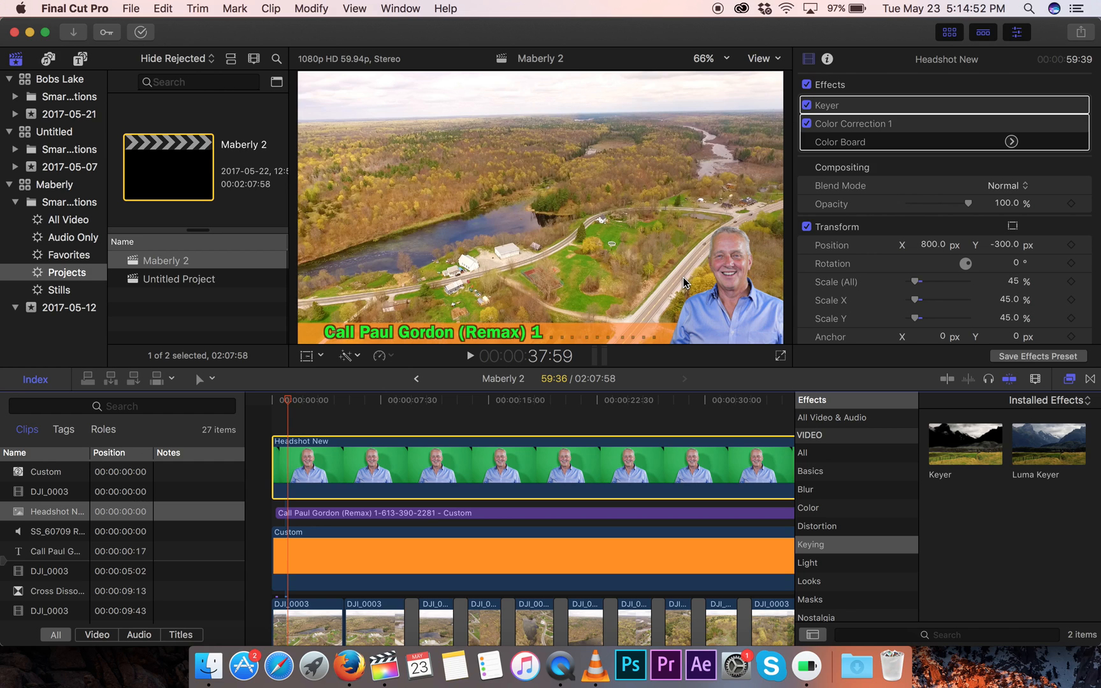
{"action": "mouse_move", "coordinate": [767, 232]}
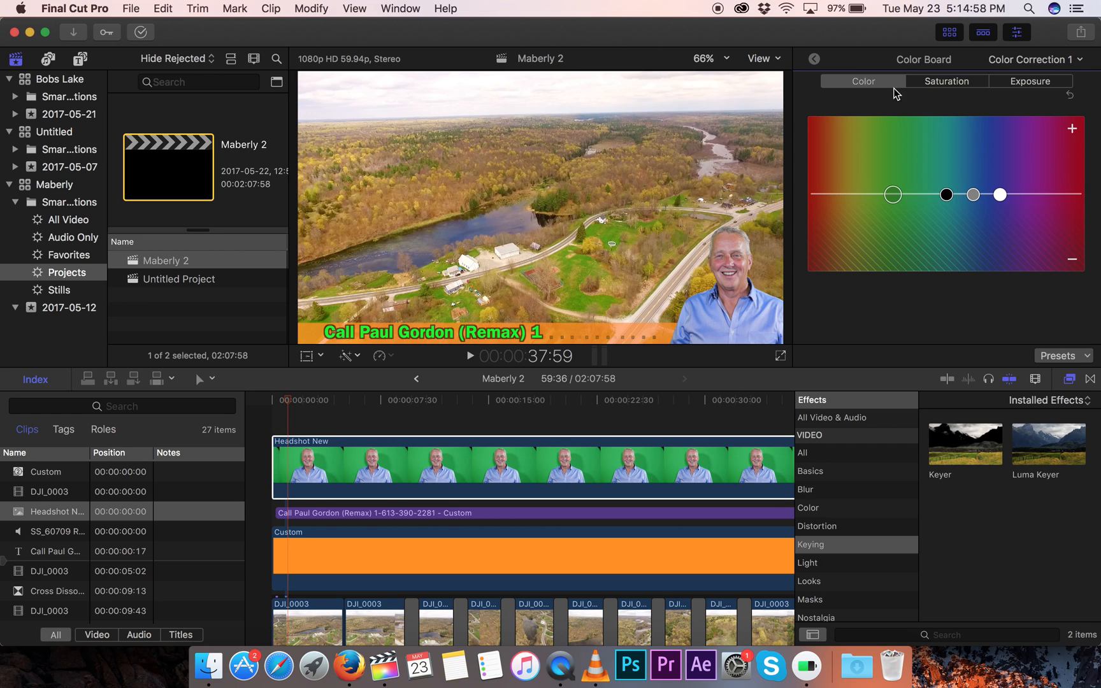
Step: Drag the Color Board's Midtones saturation puck down to -52% and back up to 26%
{"action": "left_click", "coordinate": [946, 80]}
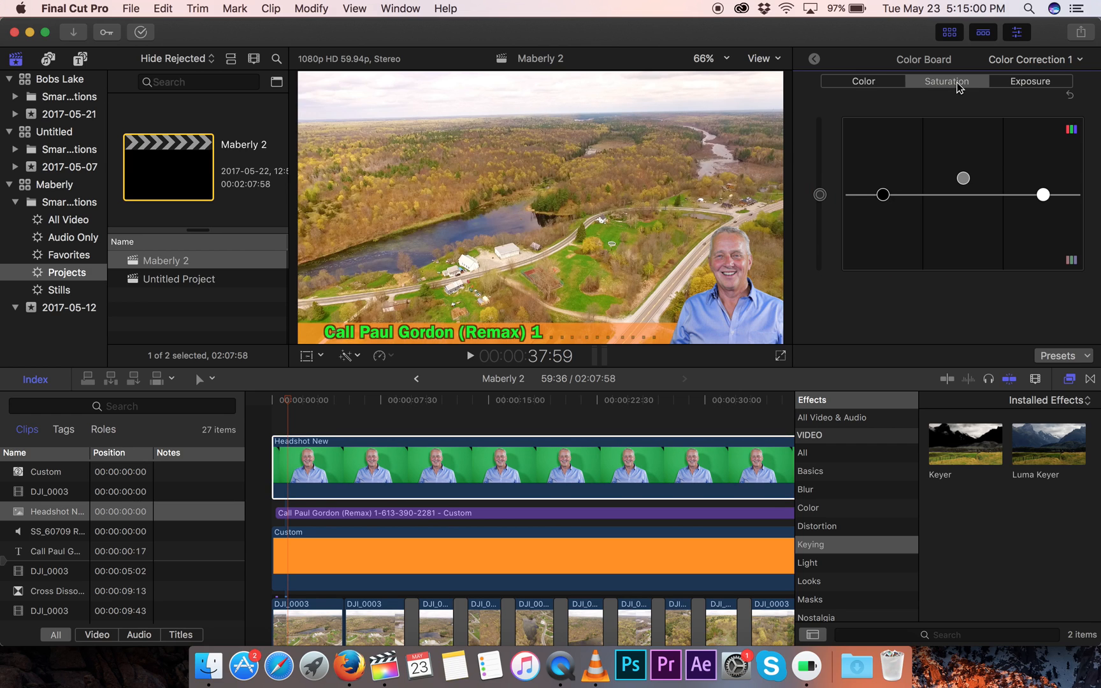
{"action": "left_click", "coordinate": [863, 81]}
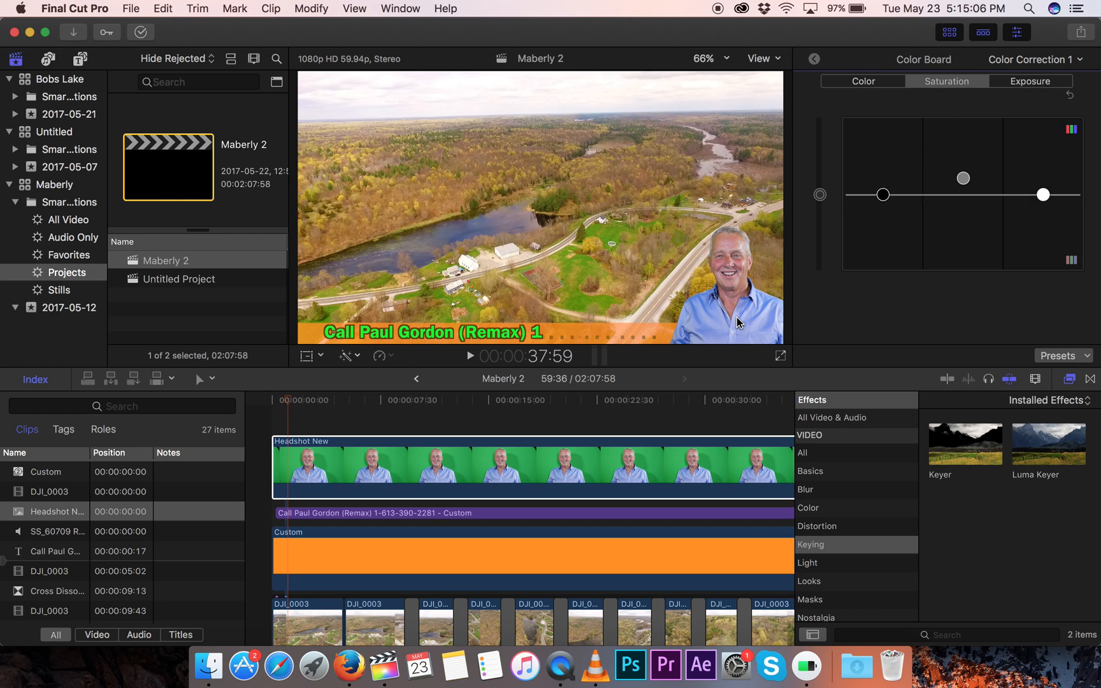
{"action": "mouse_move", "coordinate": [924, 238]}
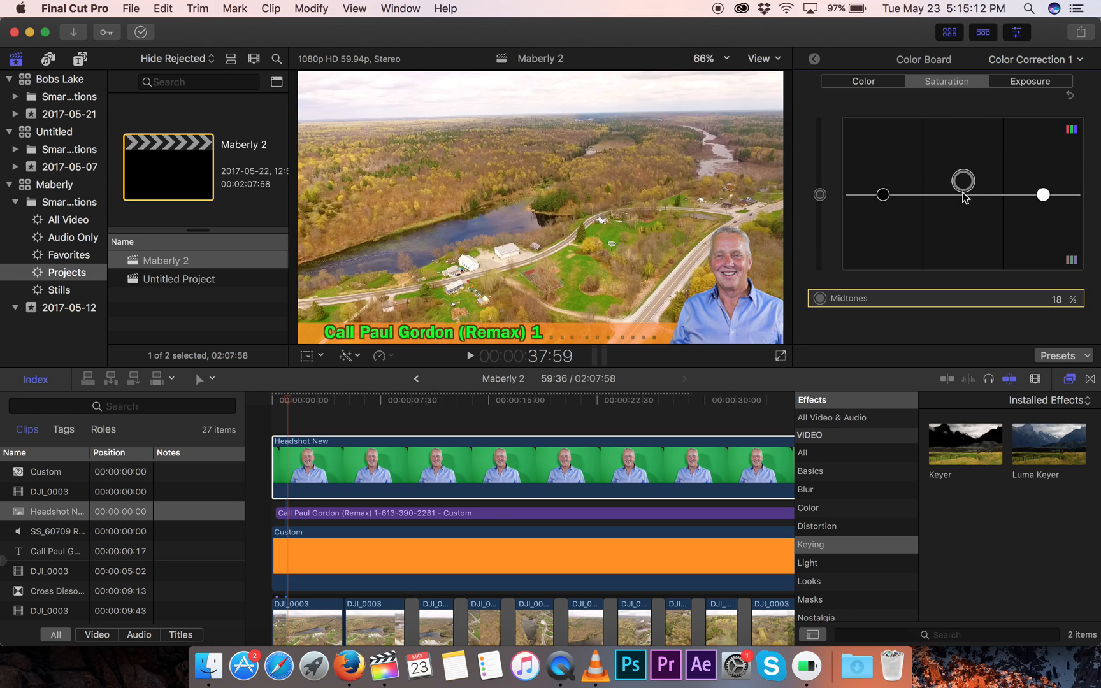
{"action": "left_click_drag", "start_coordinate": [963, 181], "coordinate": [964, 236]}
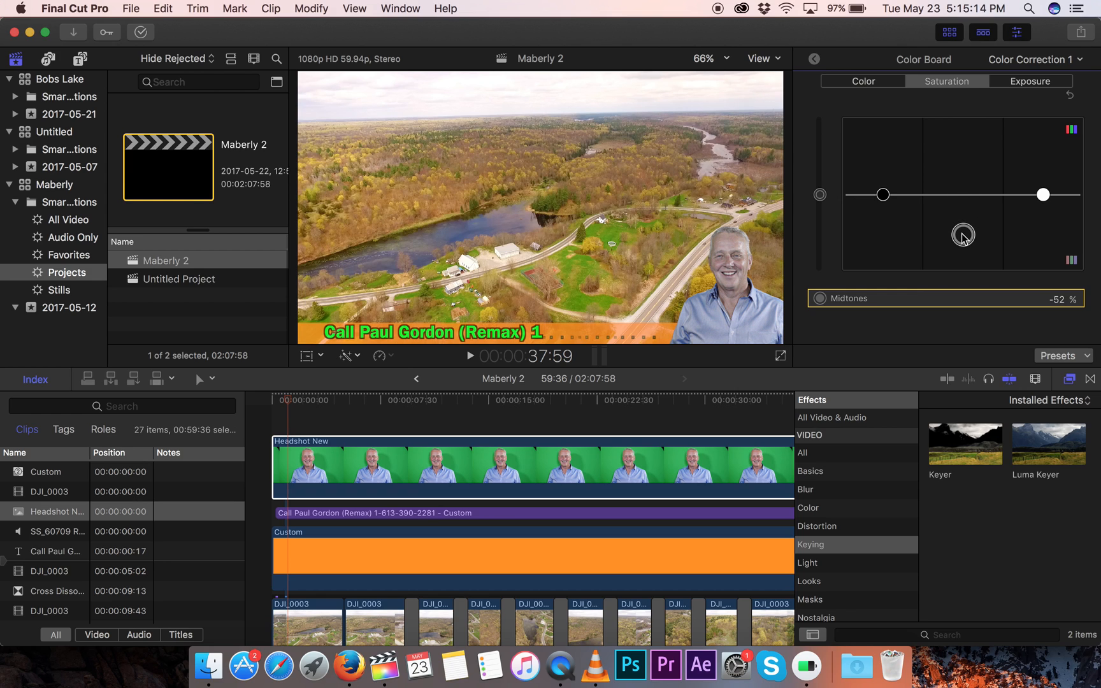
{"action": "left_click_drag", "start_coordinate": [962, 236], "coordinate": [963, 174]}
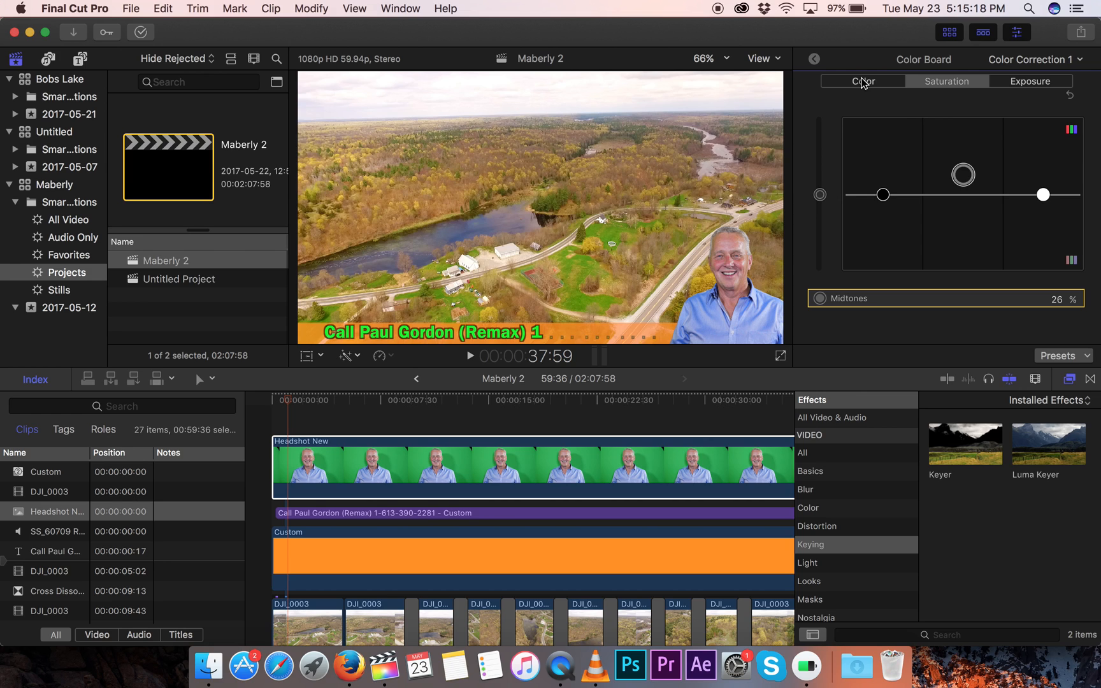
Step: Return the Color Board to its color adjustments, keeping midtone saturation at 26%
{"action": "left_click", "coordinate": [862, 80]}
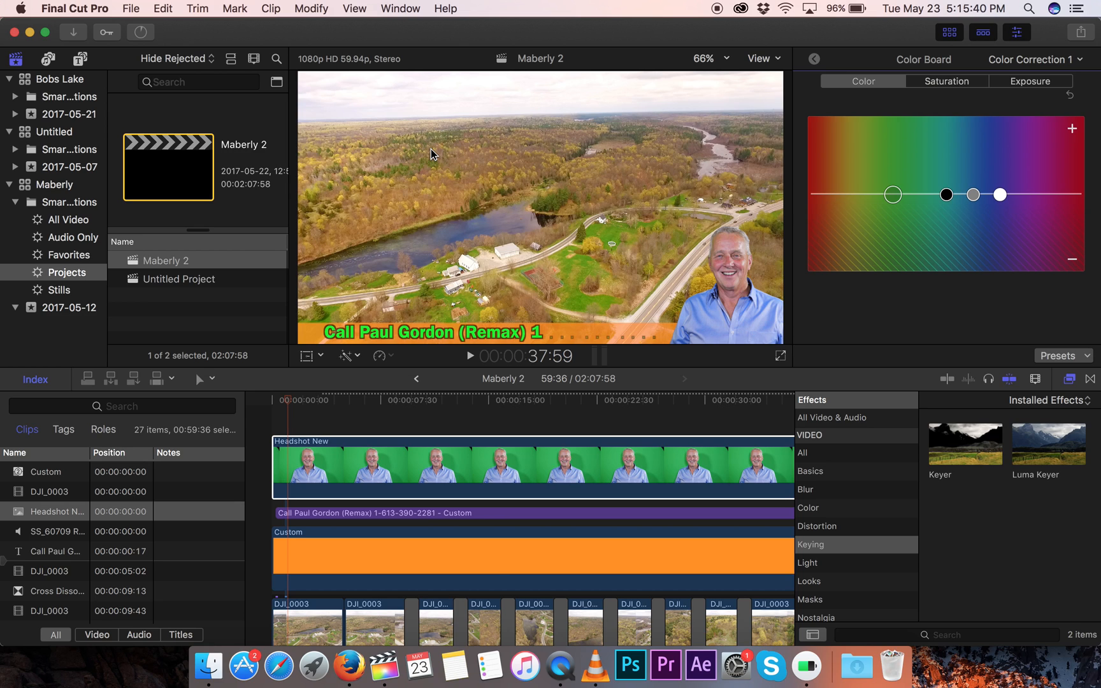
{"action": "mouse_move", "coordinate": [696, 51]}
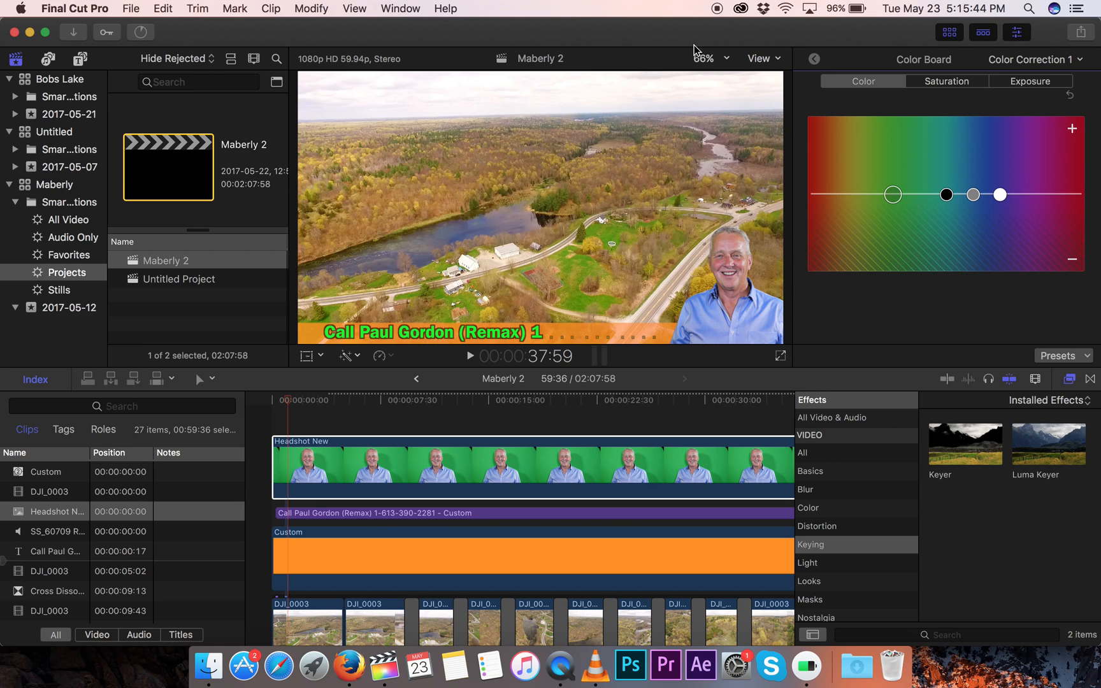